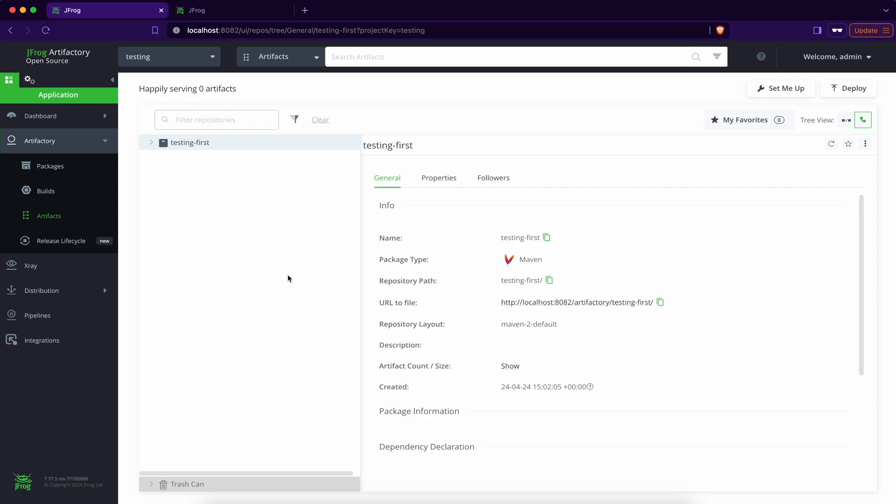
mouse_move(290, 267)
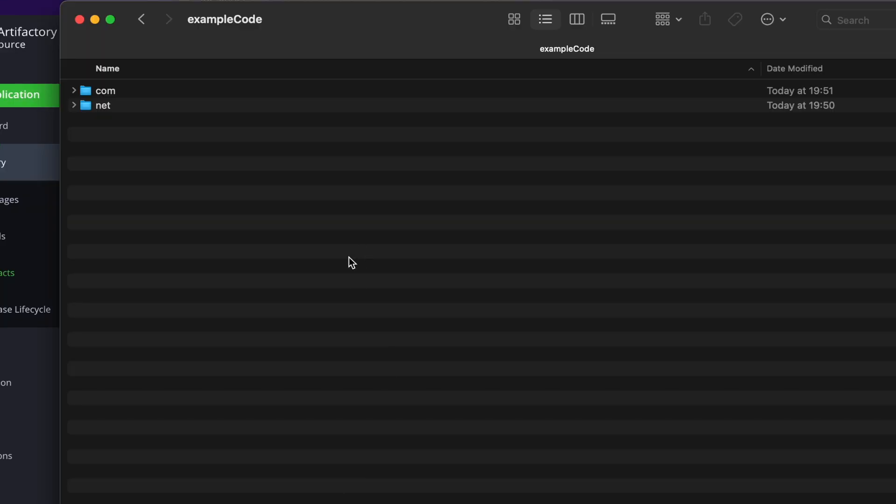
mouse_move(86, 105)
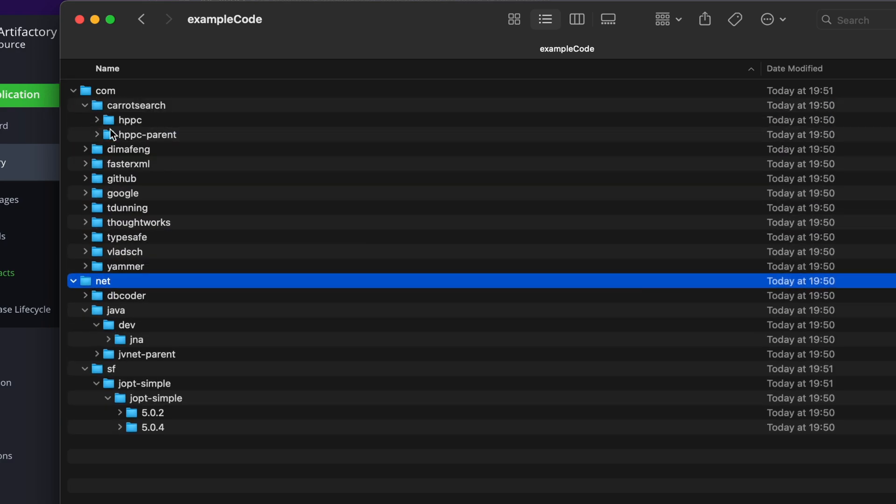
- Expand the github folder and the other package subfolders under com and net in Finder
click(85, 178)
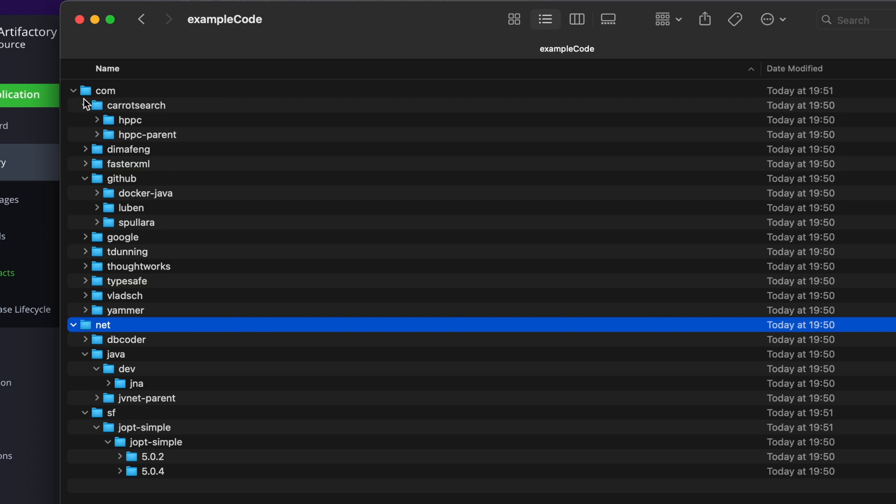
click(74, 91)
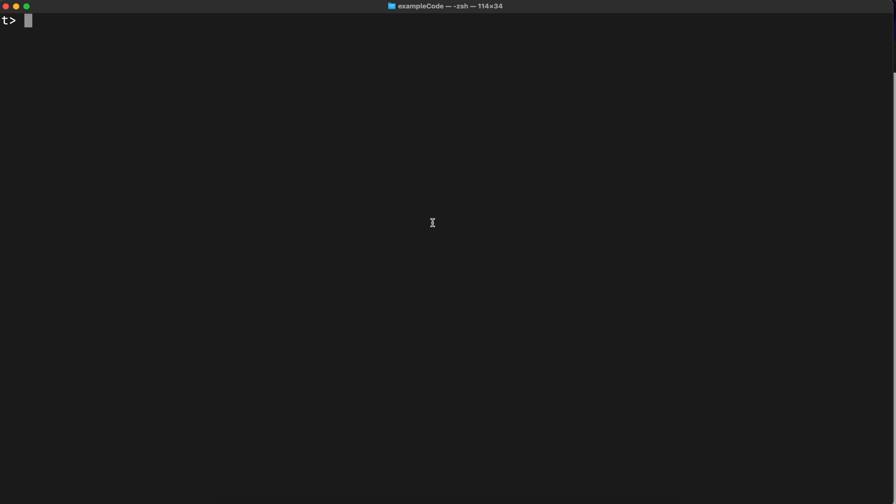
mouse_move(310, 346)
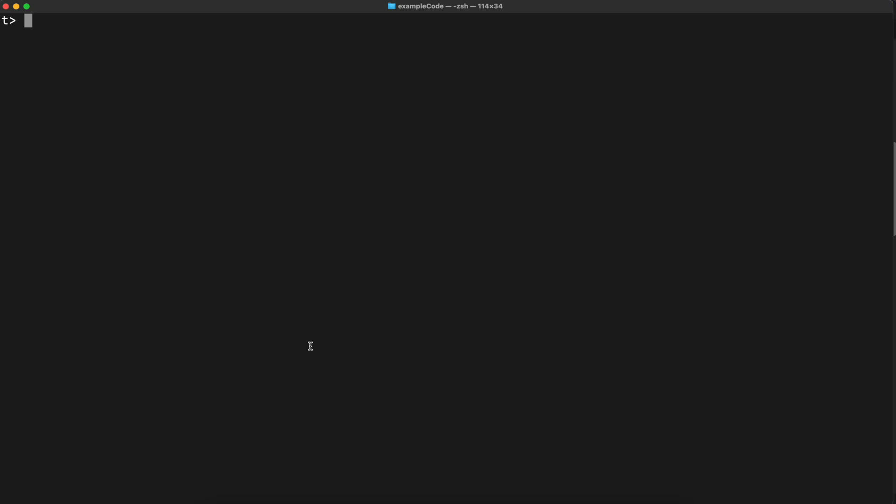
- Write upload.spec in vi with a match-all file pattern and ._ exclusion patterns
text(vi upload.spec)
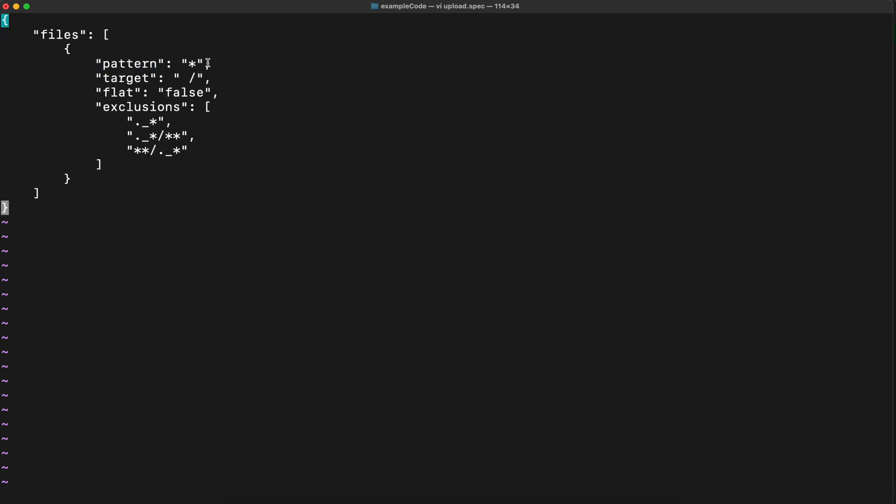
double_click(123, 79)
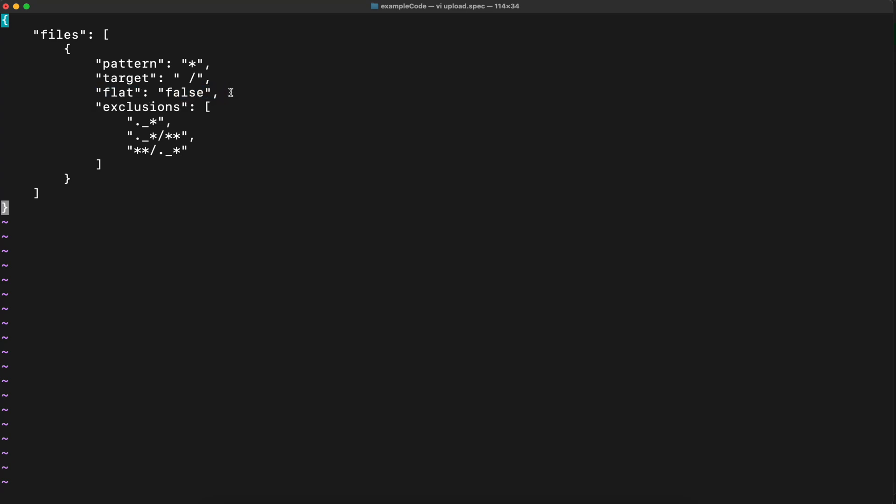
mouse_move(219, 94)
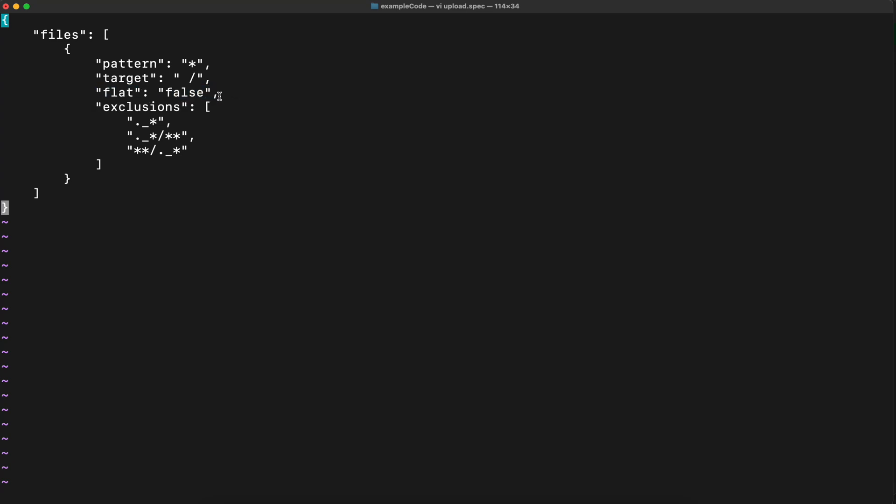
mouse_move(193, 162)
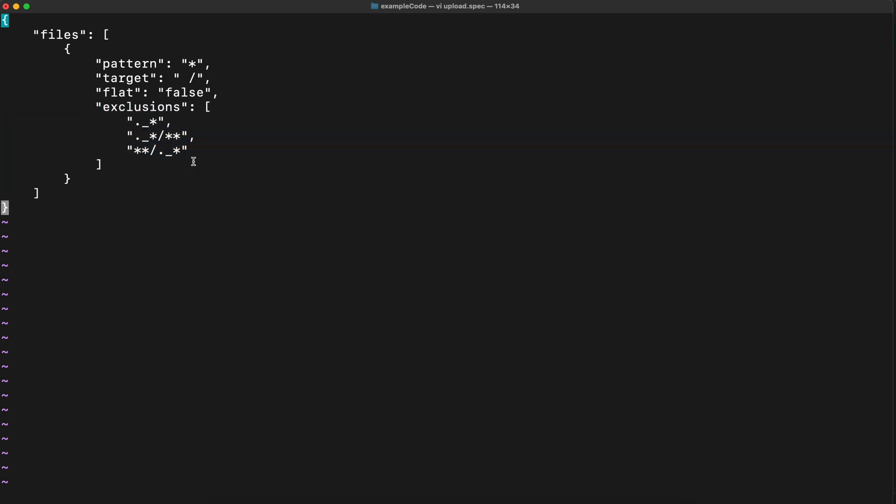
mouse_move(116, 103)
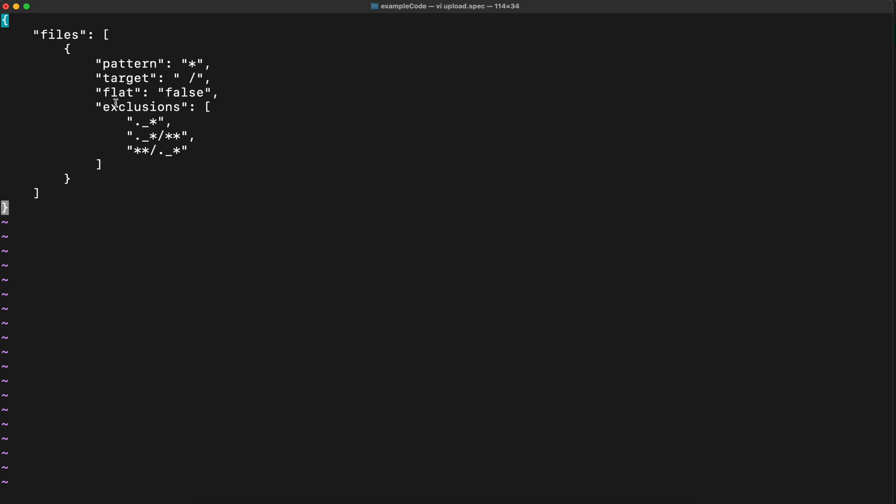
drag(100, 107, 114, 165)
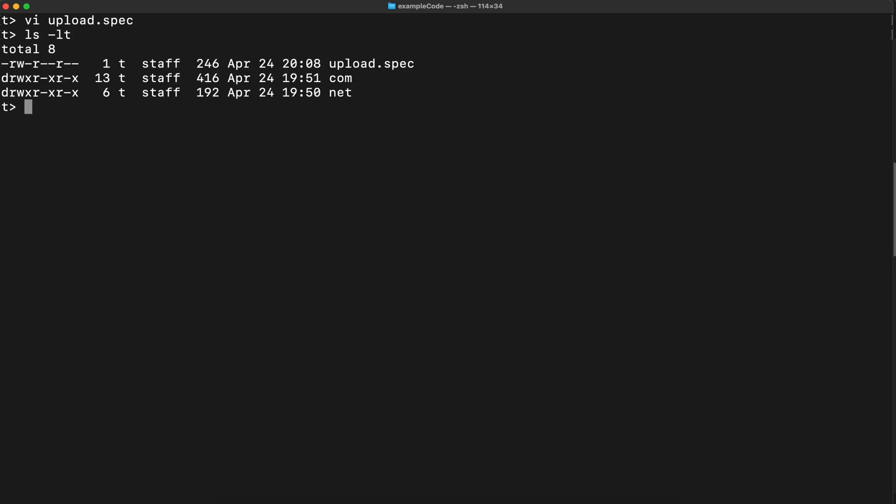
mouse_move(529, 261)
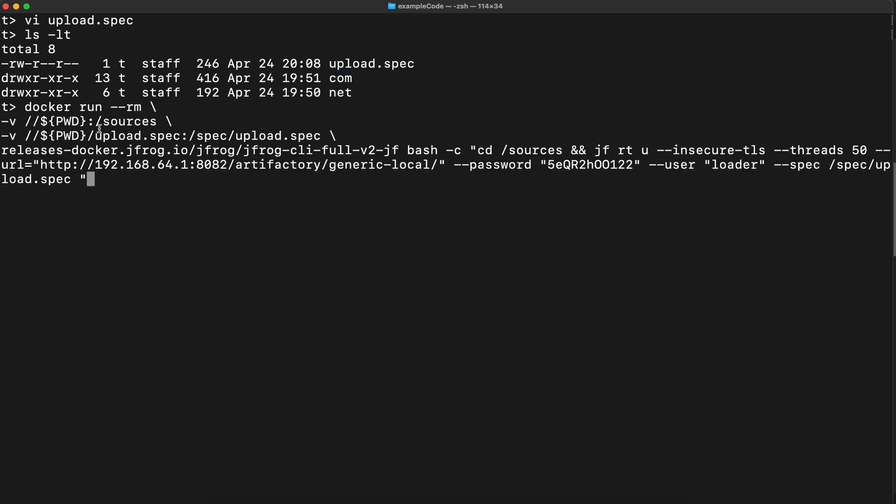
mouse_move(122, 118)
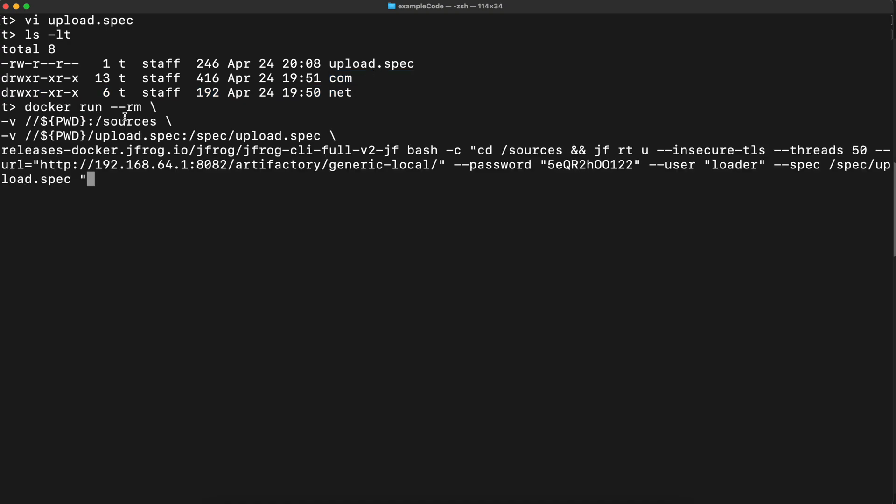
mouse_move(48, 120)
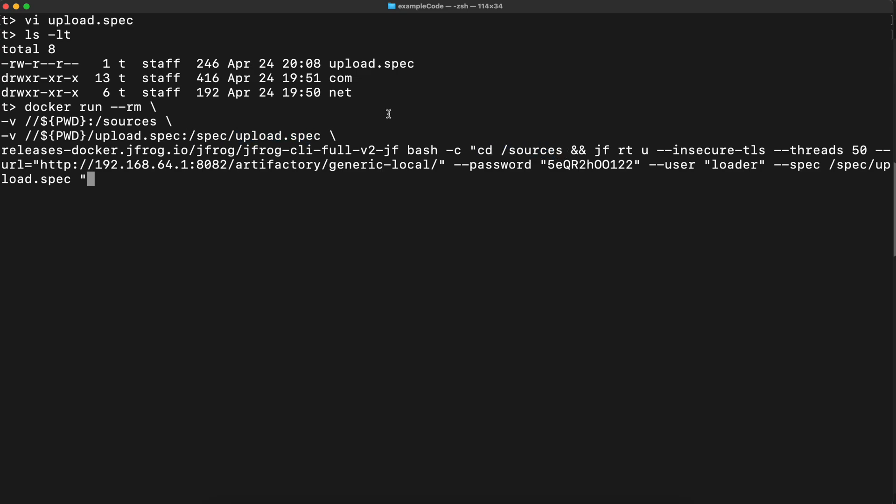
mouse_move(271, 104)
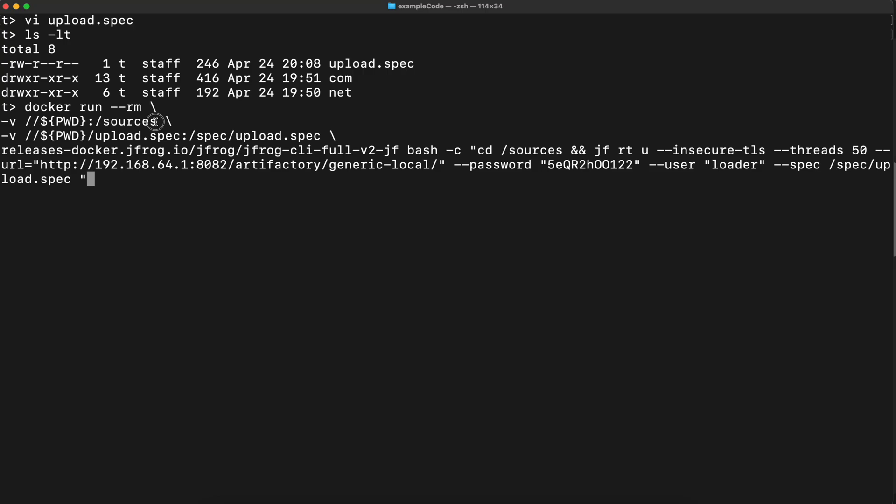
- Run the Dockerised jfrog-cli upload of /sources with the URL pointing at testing-first
double_click(123, 121)
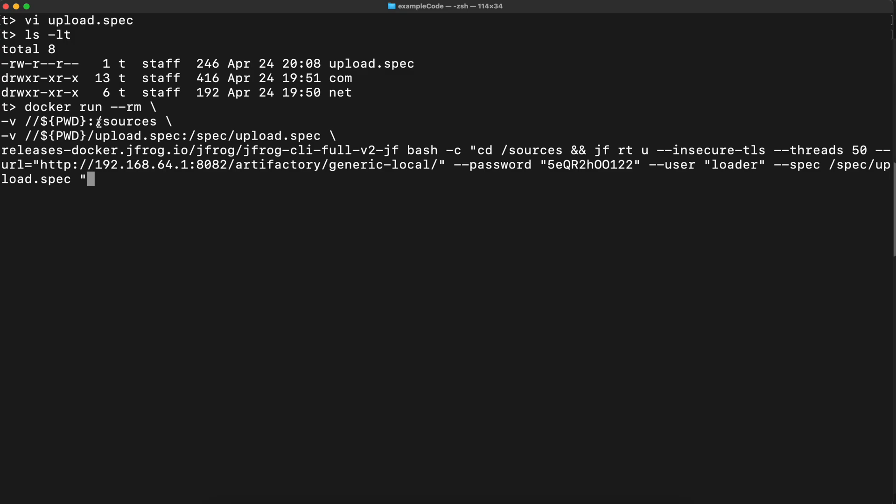
double_click(125, 120)
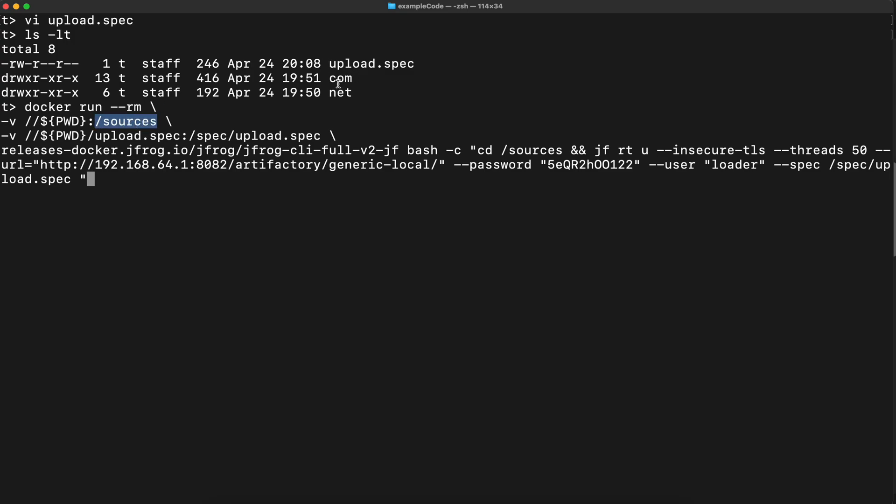
double_click(340, 92)
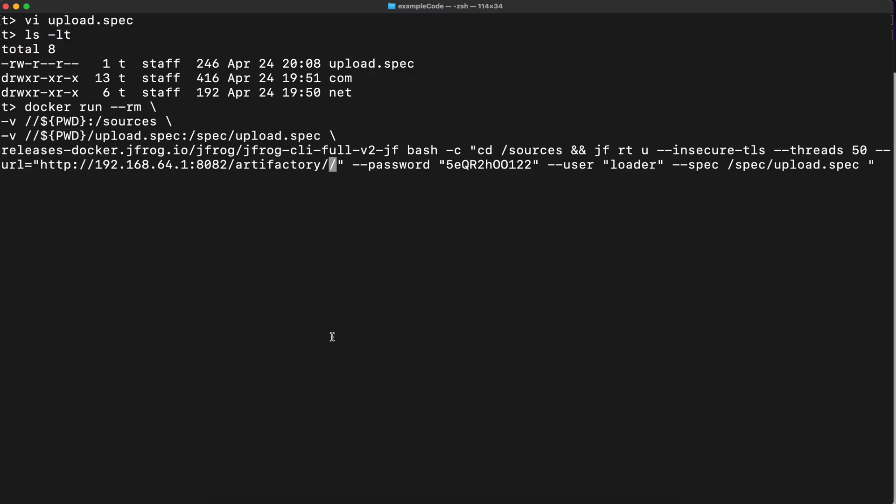
text(testing-first)
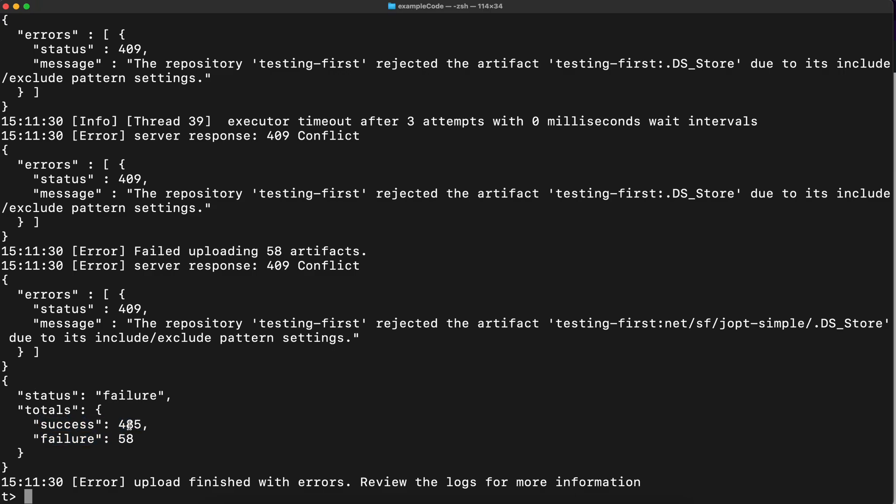
mouse_move(131, 438)
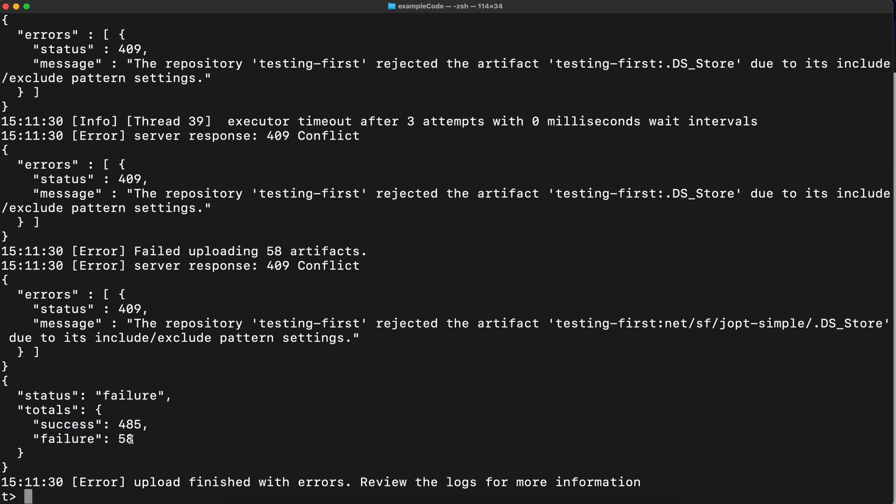
- Inspect the 58 rejected .DS_Store uploads and the spec's ._ exclusion, then reopen upload.spec
double_click(851, 324)
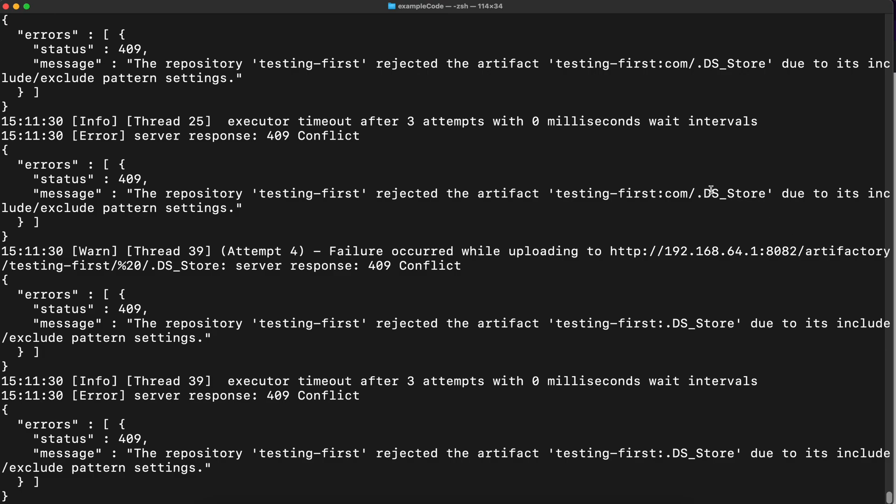
double_click(725, 193)
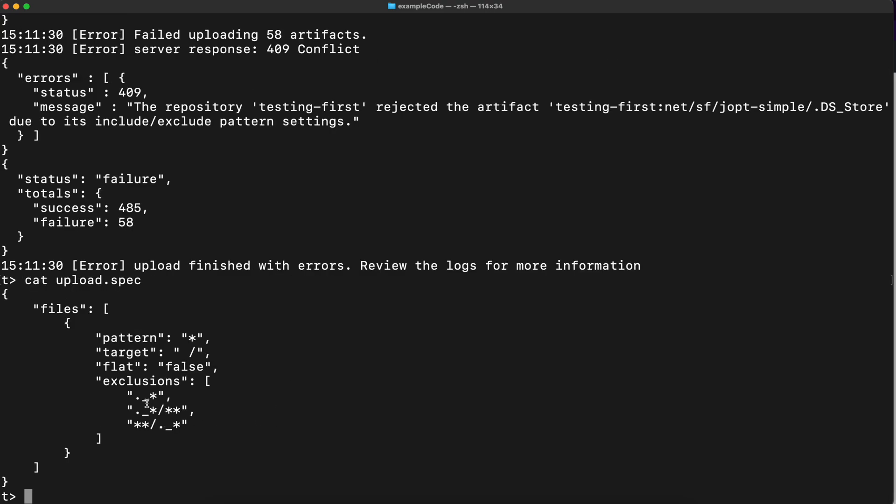
double_click(142, 398)
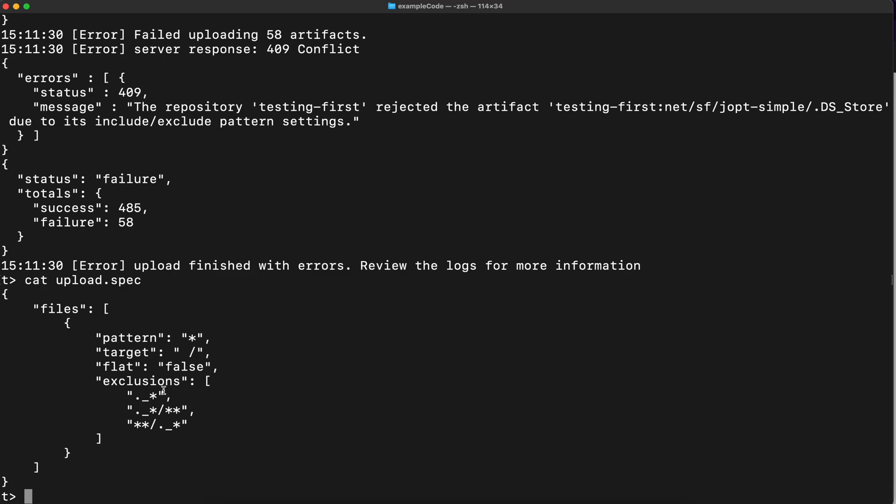
text(vi upload.spec)
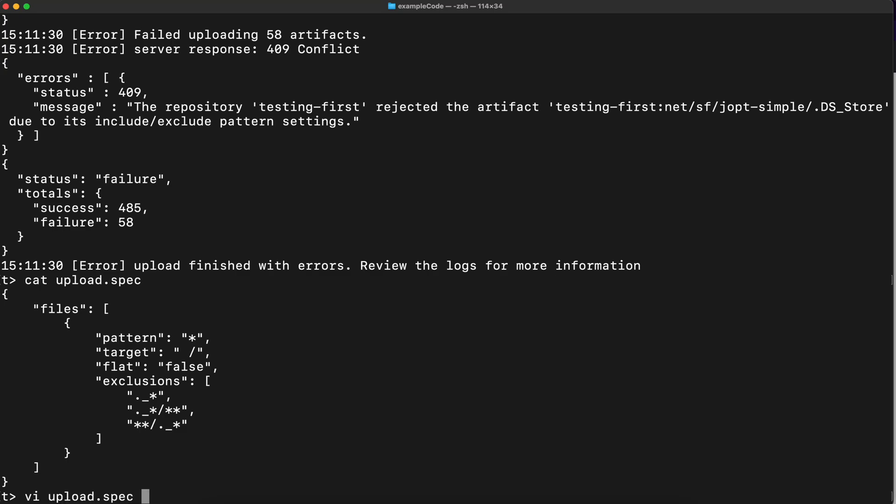
- Edit upload.spec, rerun the docker upload, and note the 9 remaining failed uploads
key(Enter)
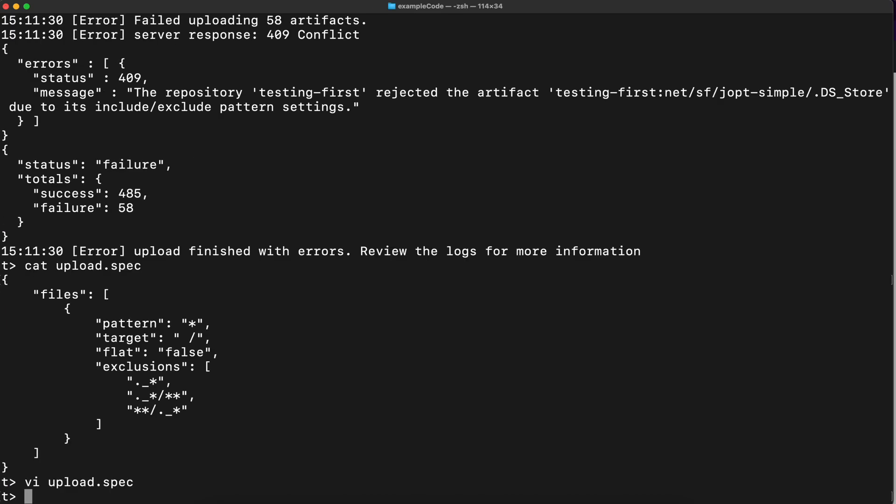
text(docker run --rm \)
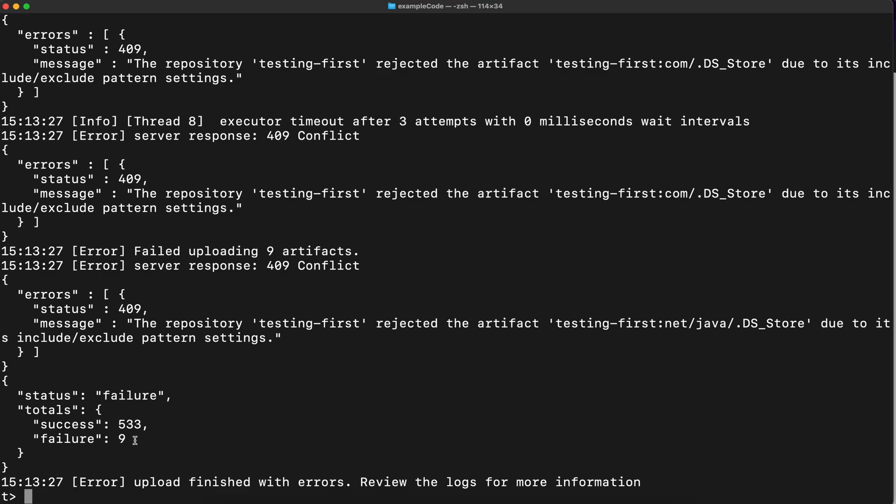
double_click(120, 439)
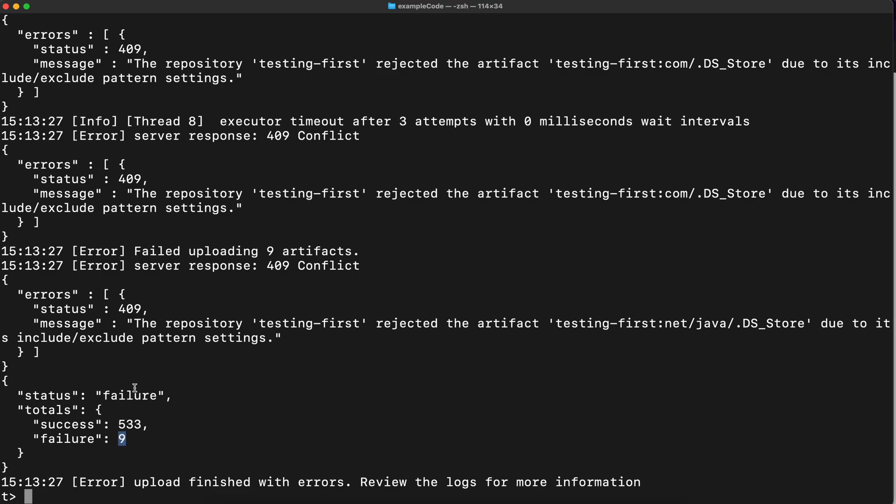
double_click(677, 193)
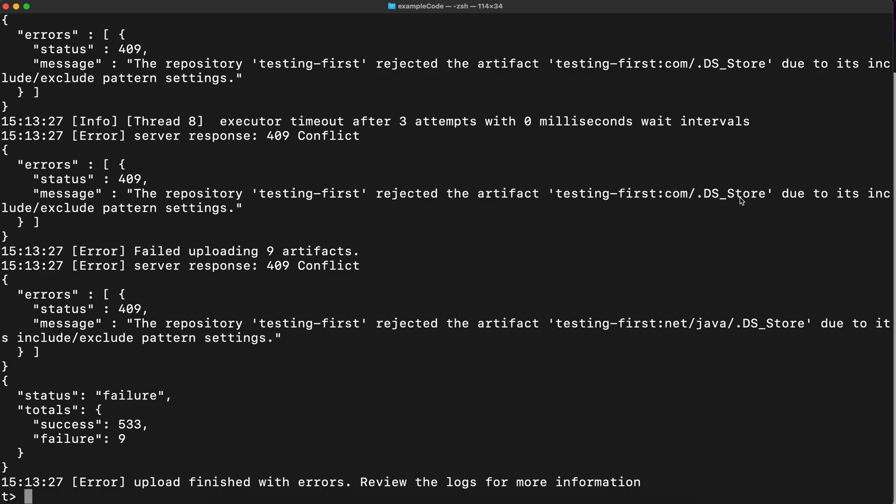
text(vi upload.spec)
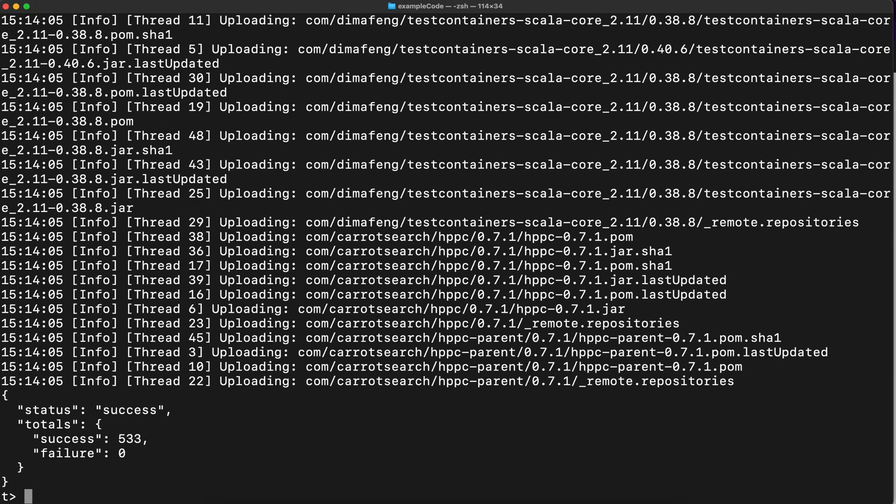
mouse_move(34, 438)
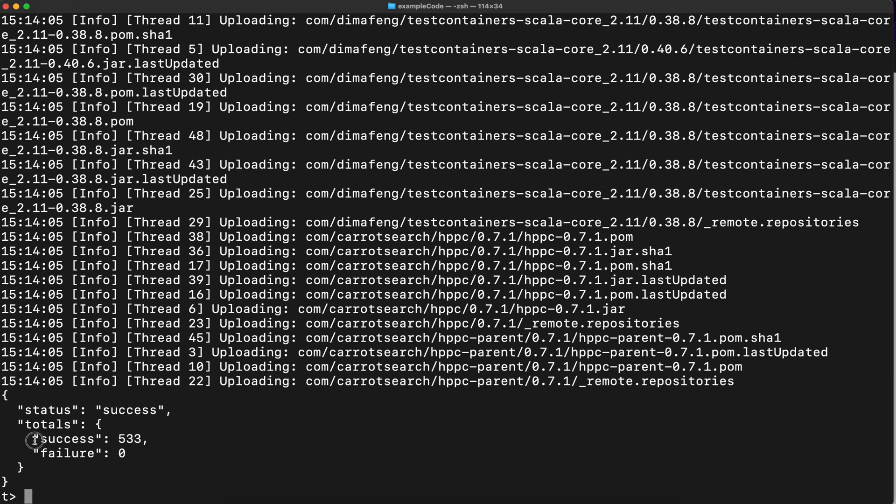
- Highlight the zero failure count in the 533-file upload result
drag(34, 453, 140, 456)
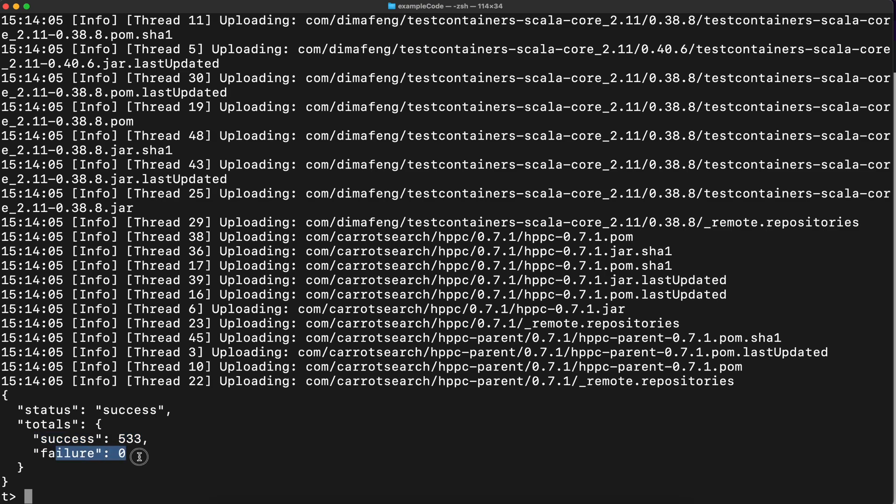
click(138, 457)
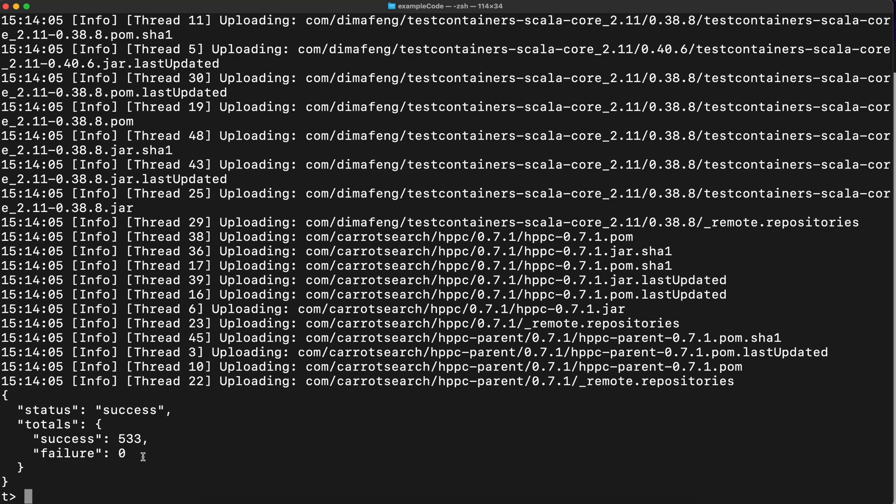
mouse_move(501, 493)
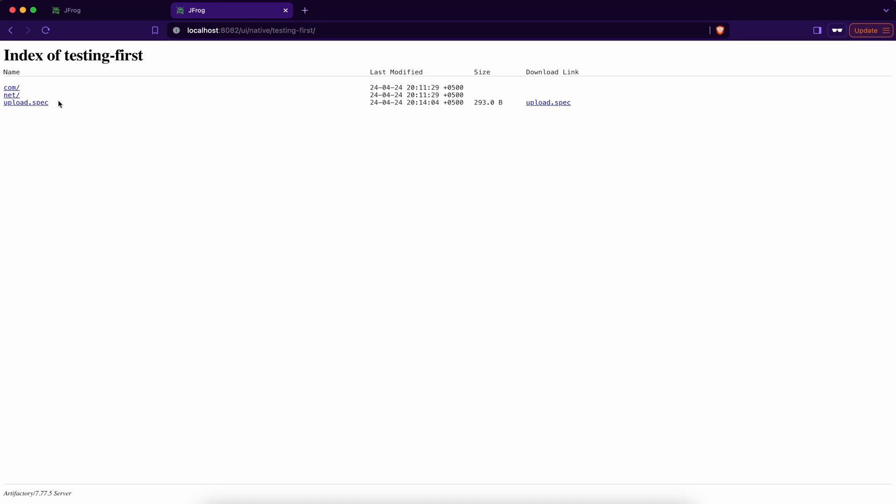
mouse_move(26, 103)
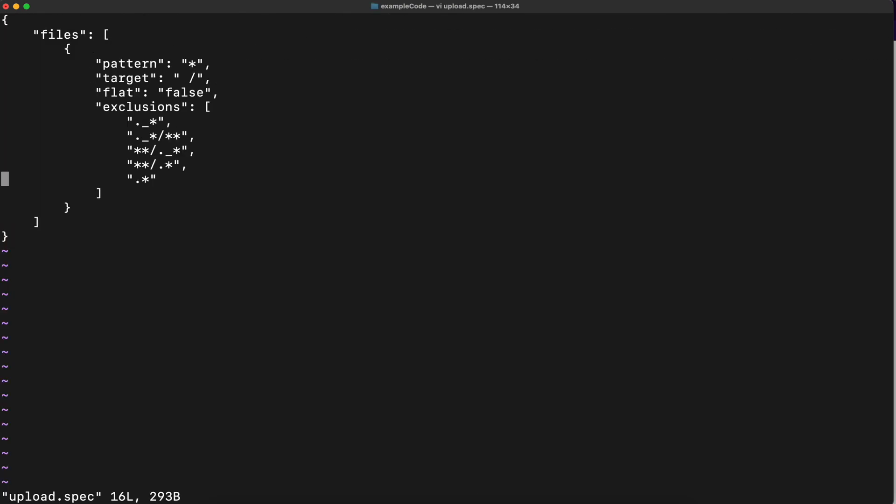
- Type 'upload.spec' as a new entry in the spec's exclusions array
text(upload",)
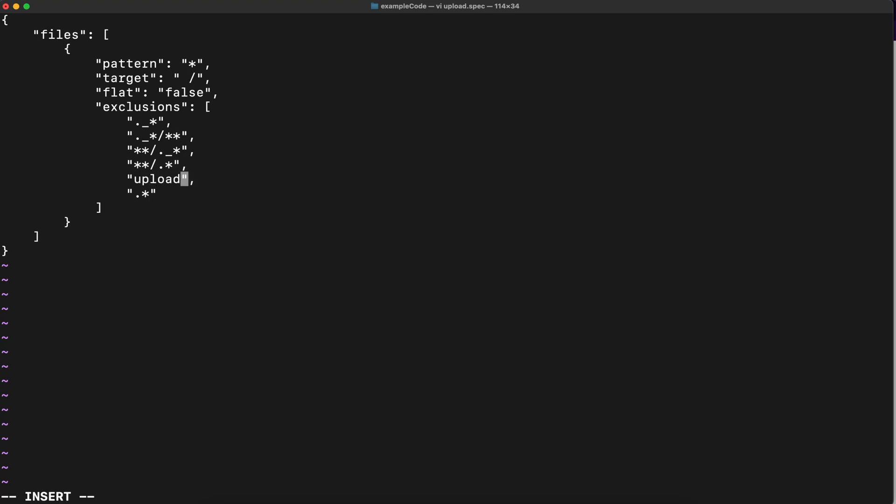
text(.spec)
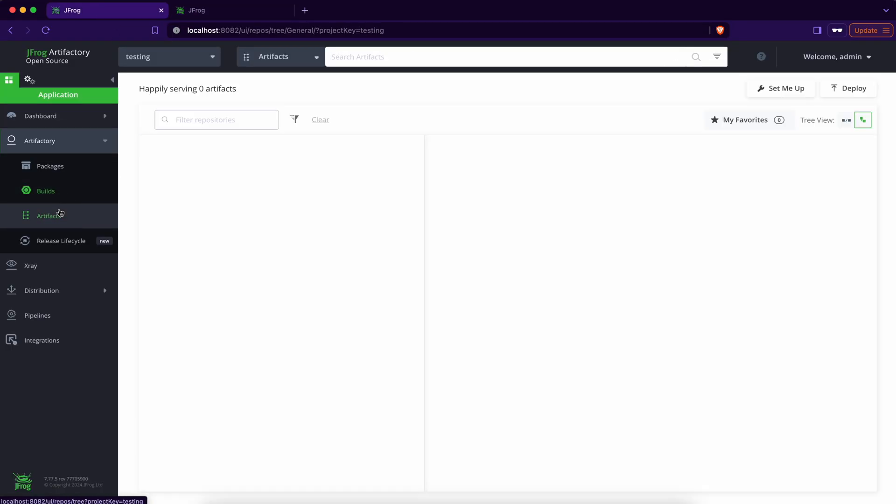
- Delete upload.spec from testing-first, then open the carrotsearch folder listing under com
right_click(204, 187)
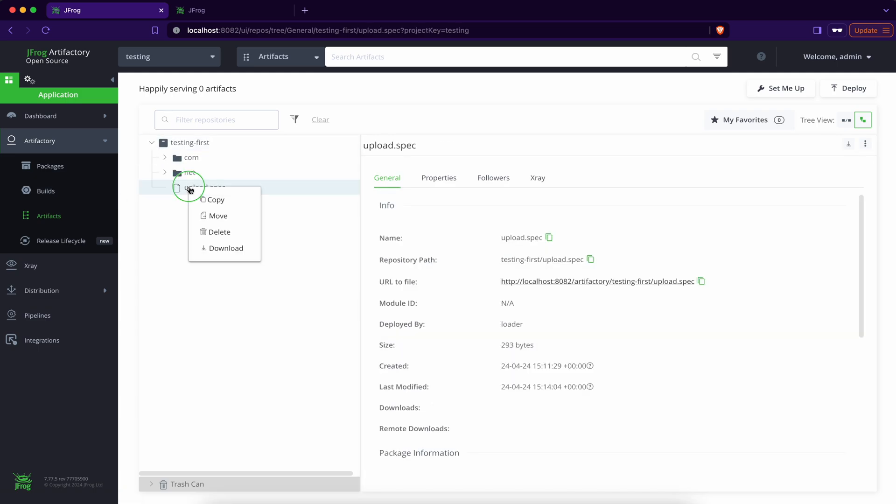
click(219, 232)
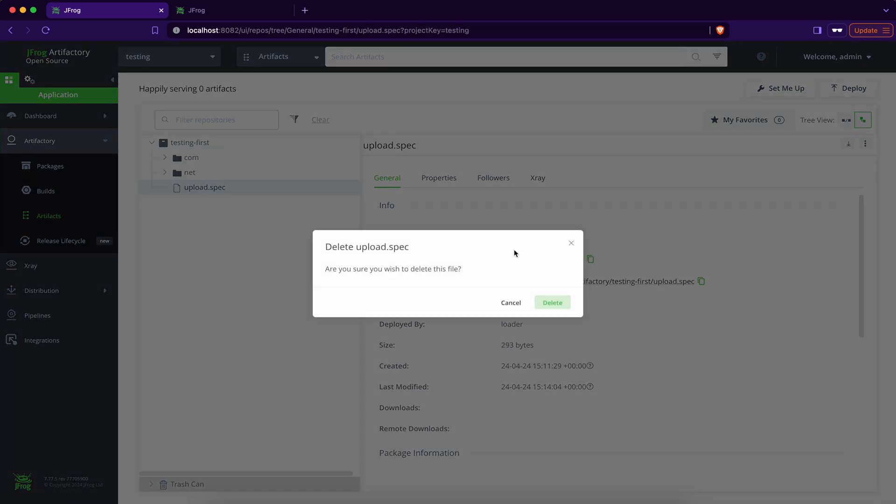
click(550, 302)
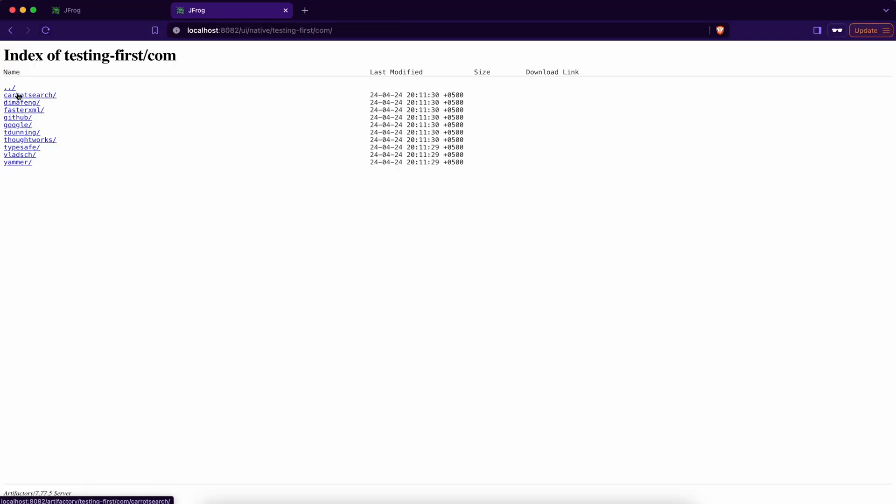
click(9, 87)
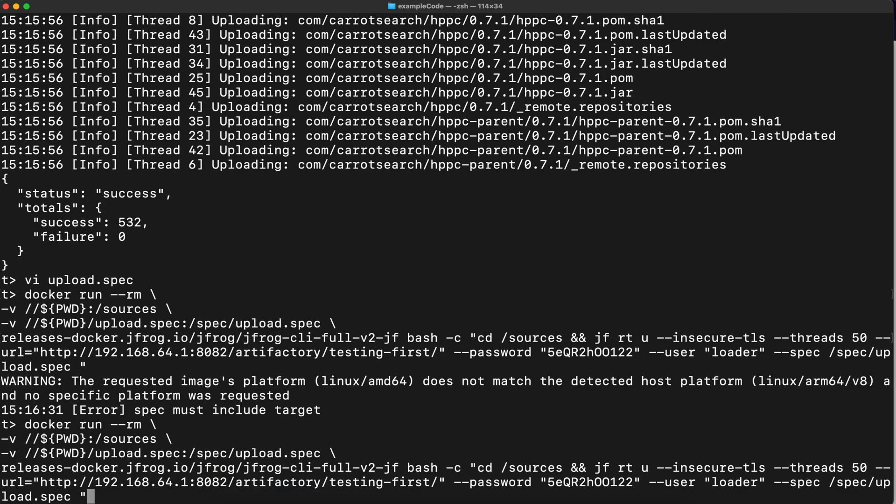
- Open upload.spec after the 'spec must include target' error and correct the target to '/'
key(Return)
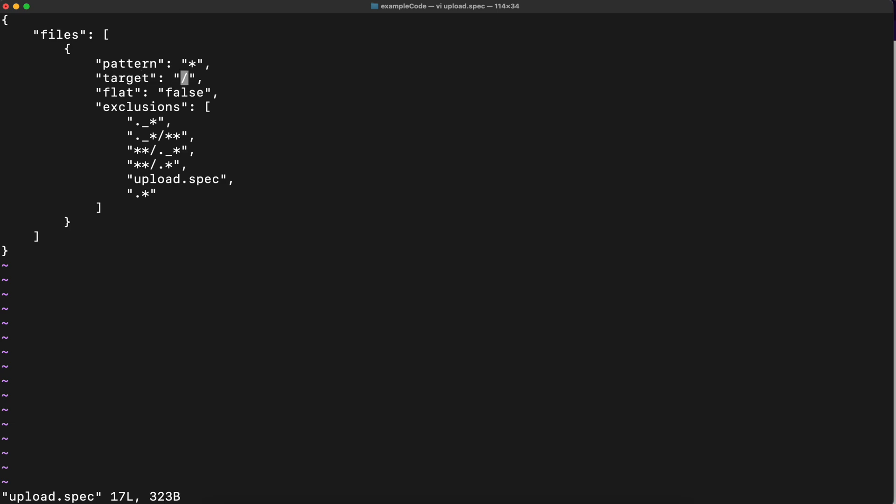
key(i)
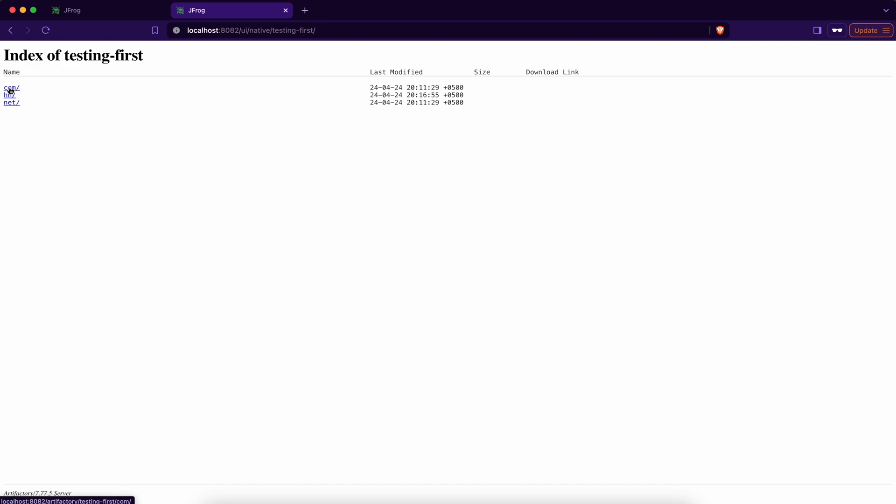
mouse_move(128, 101)
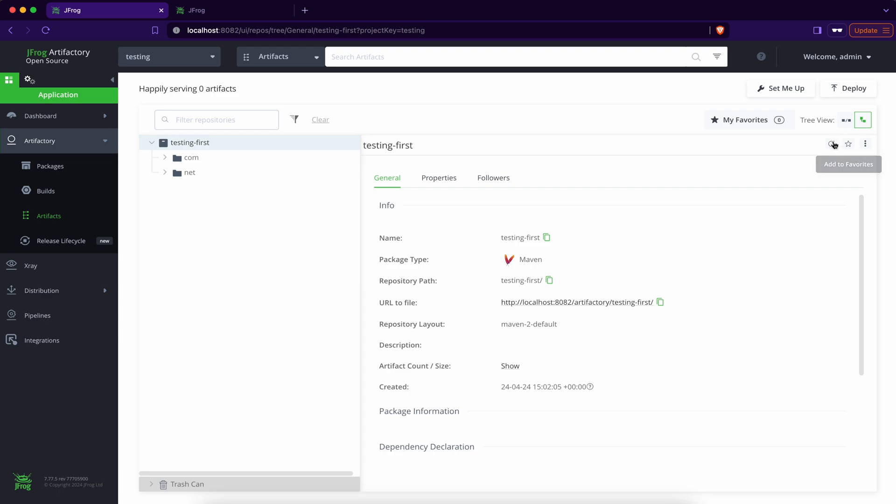
- Refresh the testing-first item in the Artifacts tree to reveal the hh folder
right_click(189, 172)
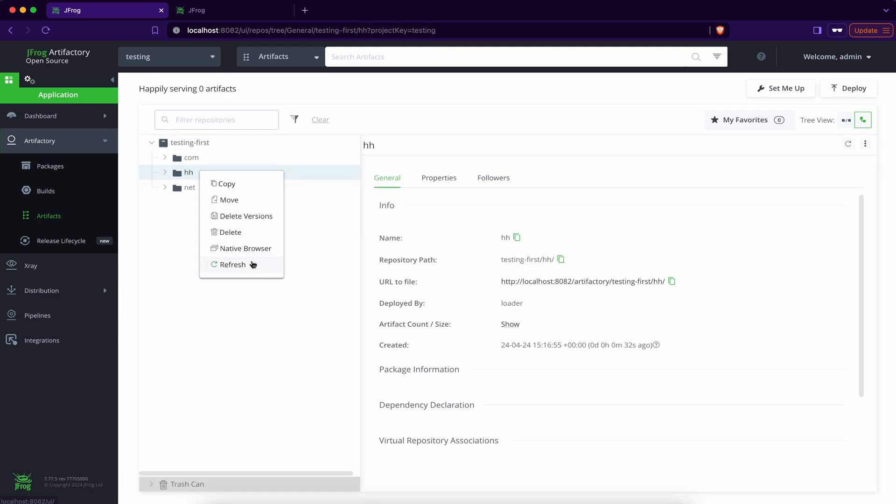
click(279, 230)
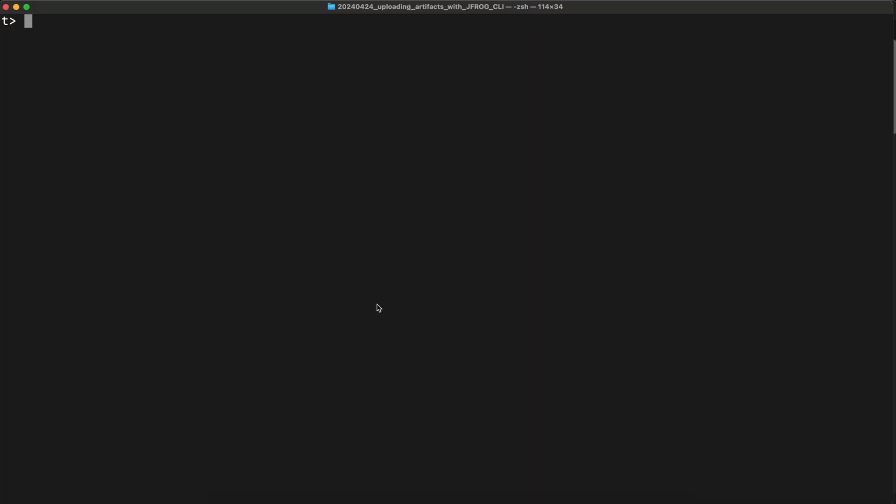
mouse_move(509, 249)
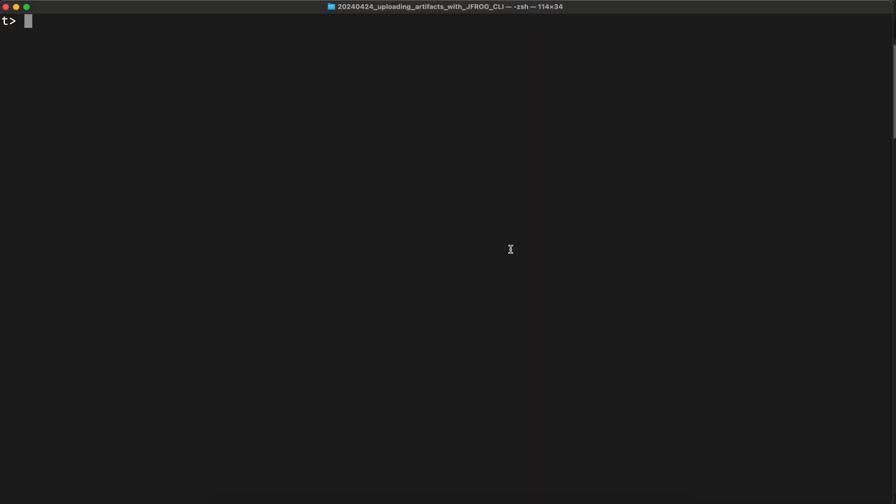
- Edit system.yaml in vi with shared.node.id=jfrog and shared.node.ip=127.0.0.1, and save
text(vi system.yaml)
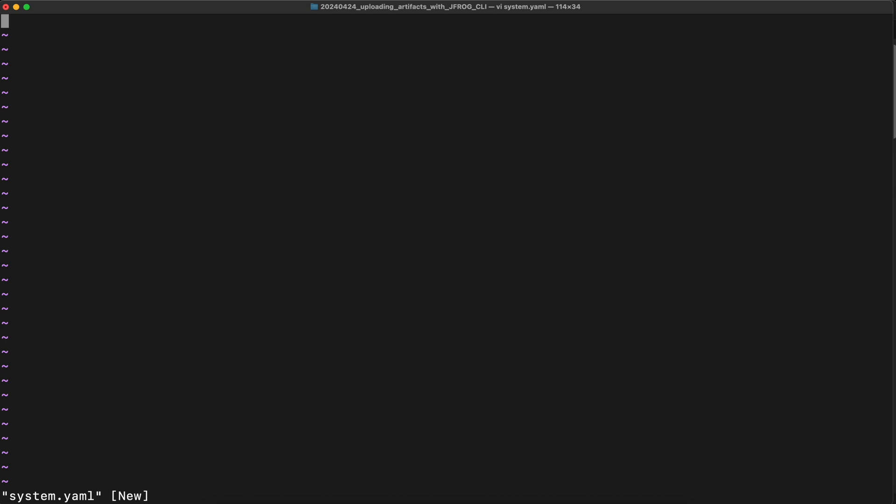
text(shared.node)
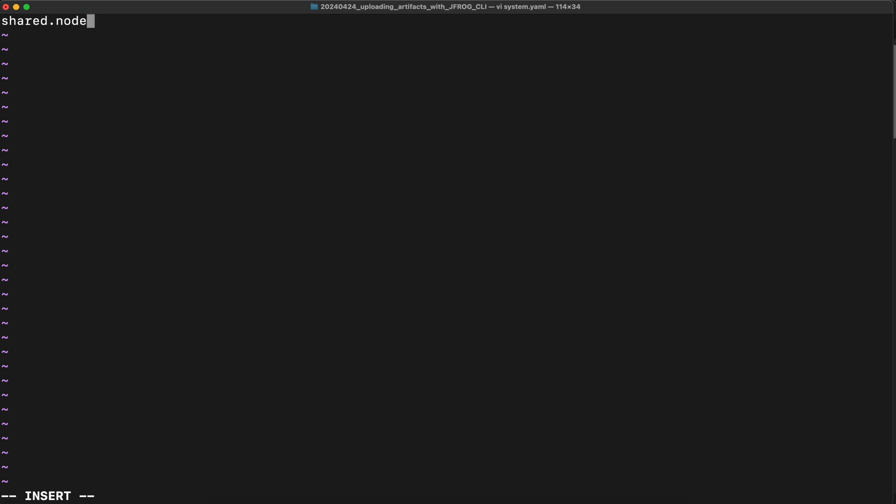
text(.id=j)
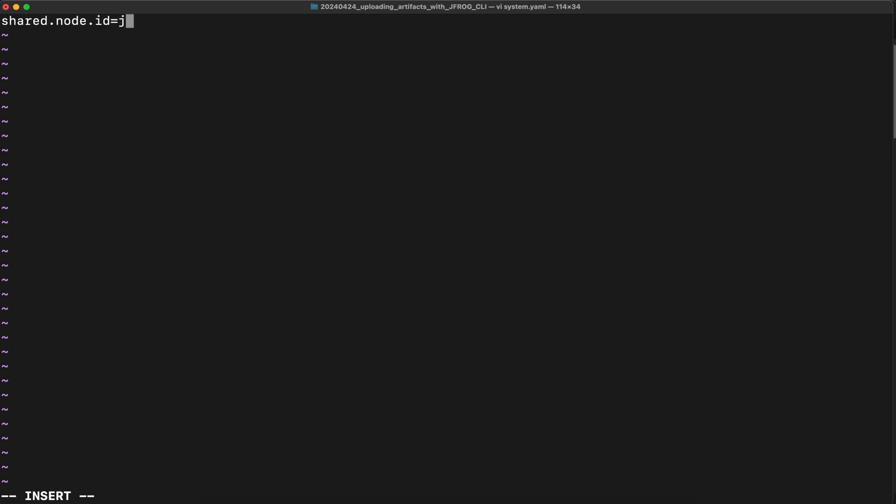
text(frog)
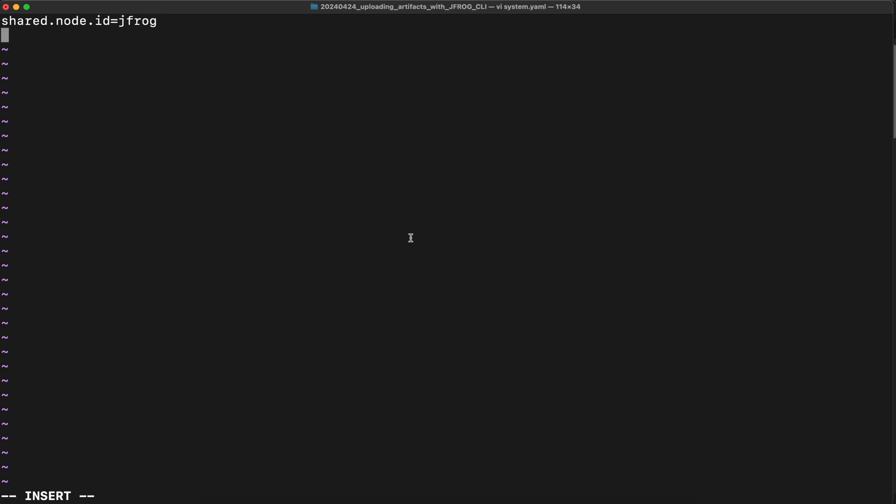
text(shared.)
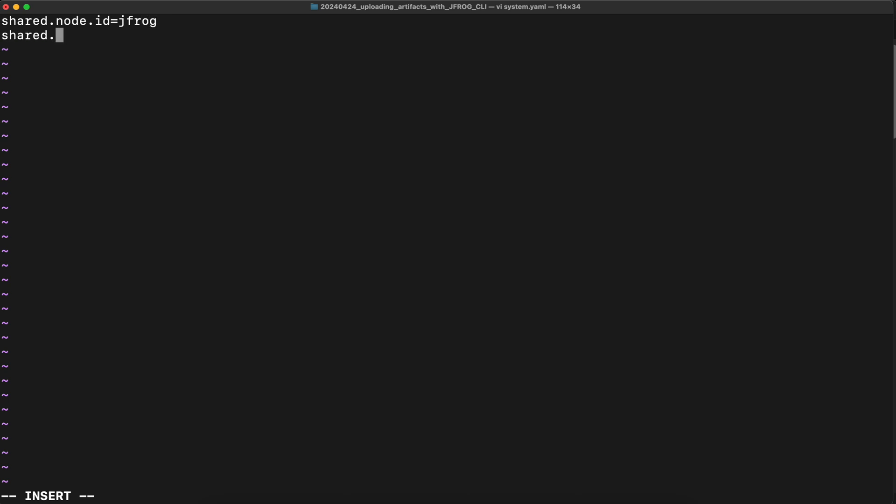
text(node.ip=)
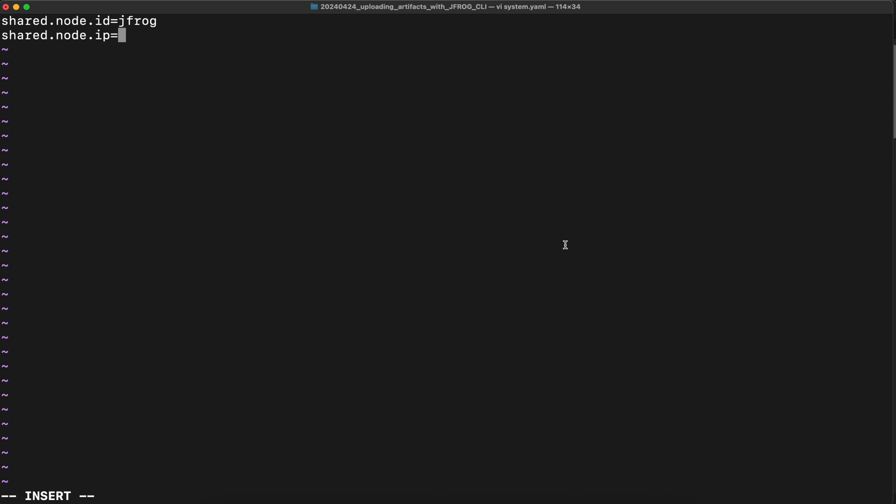
text(123)
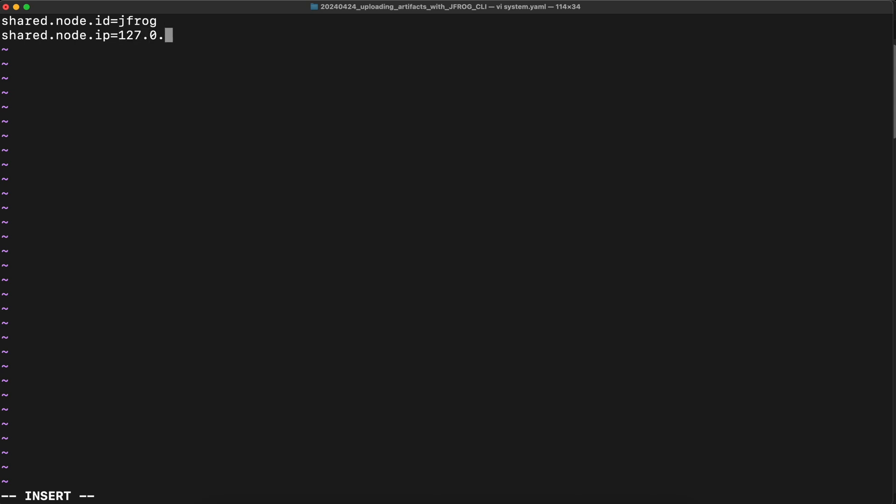
text(0.1)
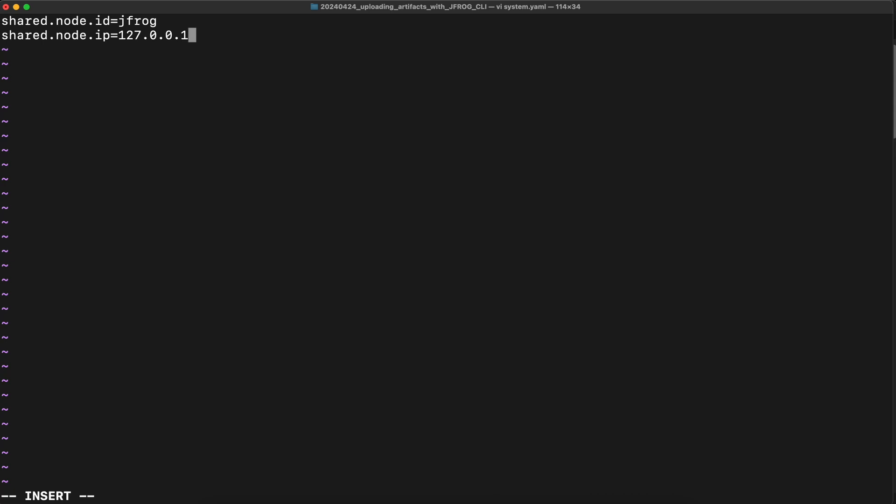
key(Escape)
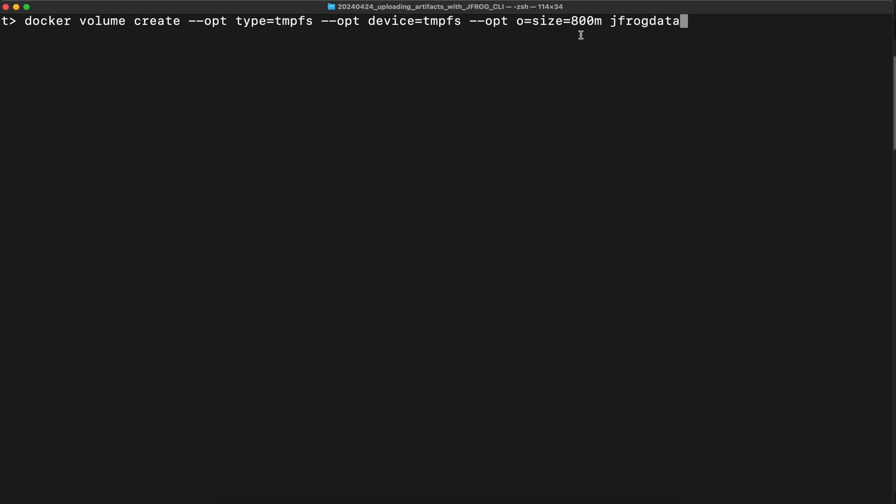
- Type the docker run command for artifactory-oss 7.77.5 mounting the 800m jfrogdata volume
double_click(584, 21)
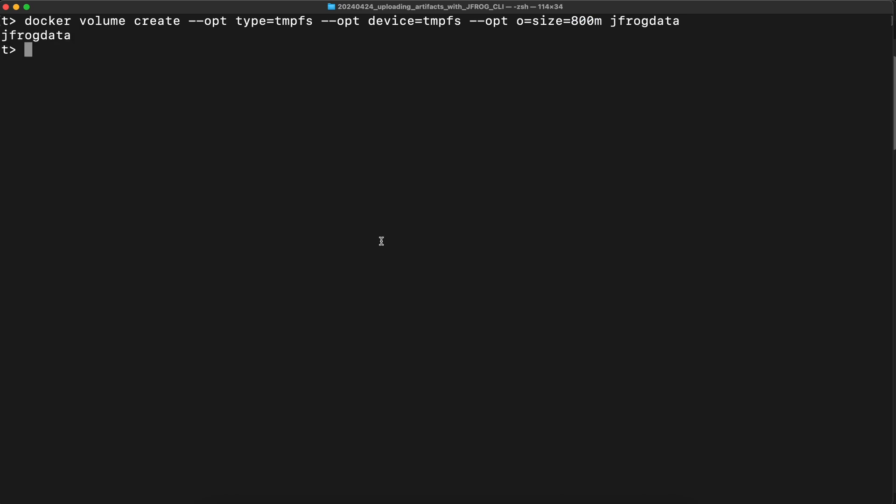
text(docker run --rm \)
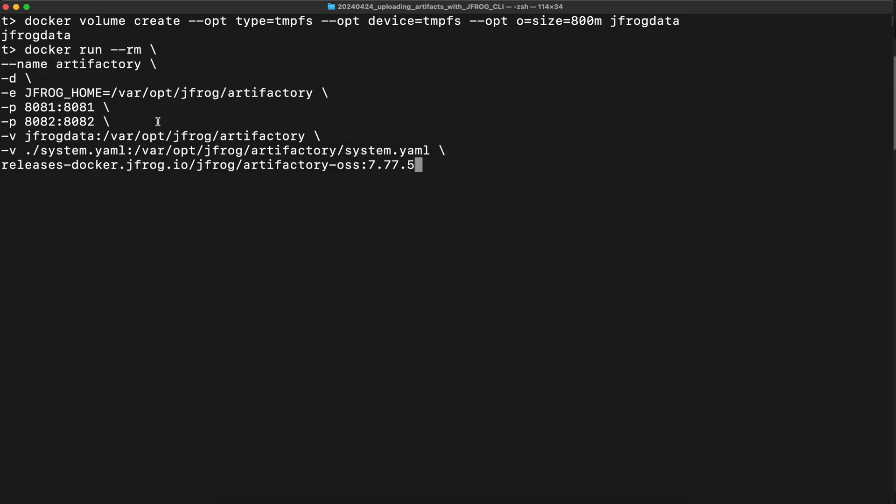
mouse_move(304, 181)
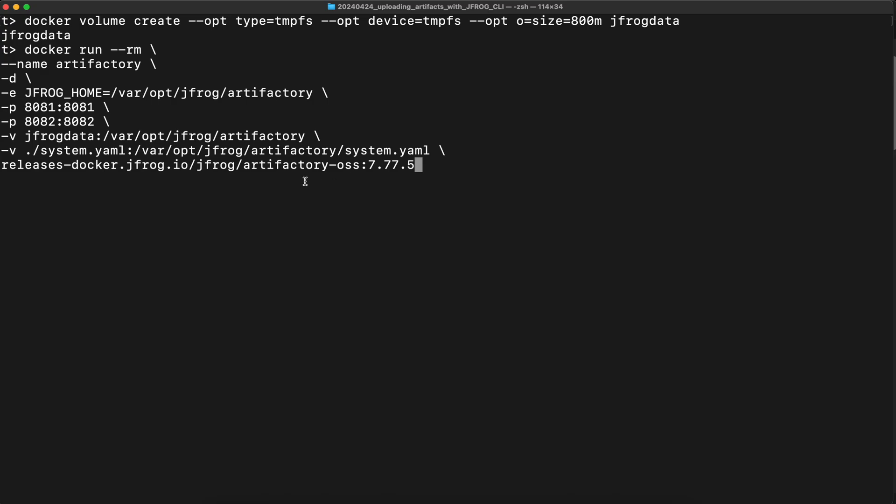
double_click(297, 165)
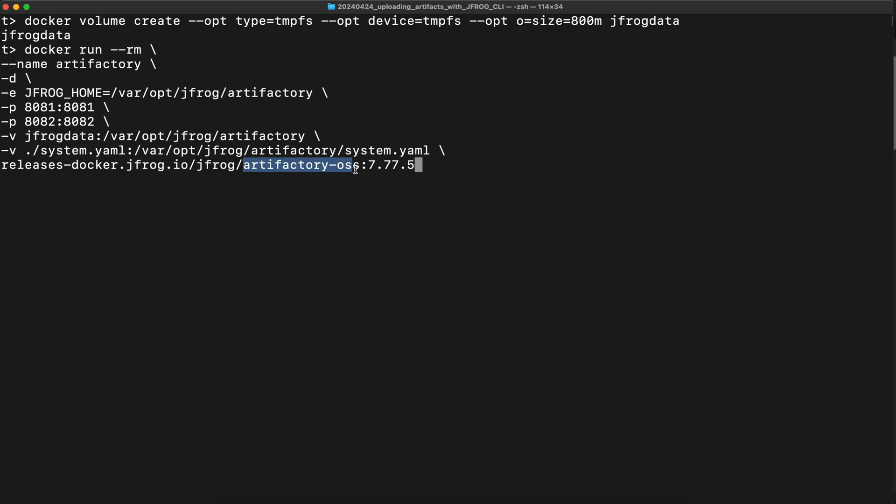
double_click(59, 136)
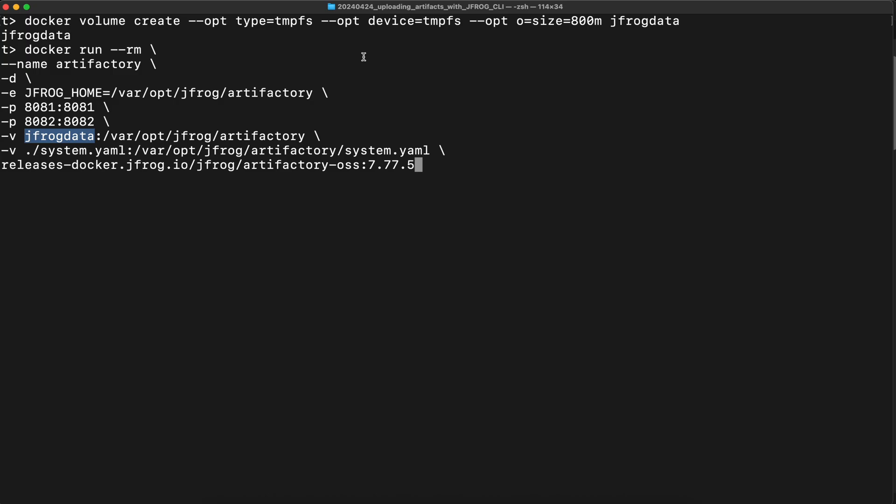
mouse_move(167, 41)
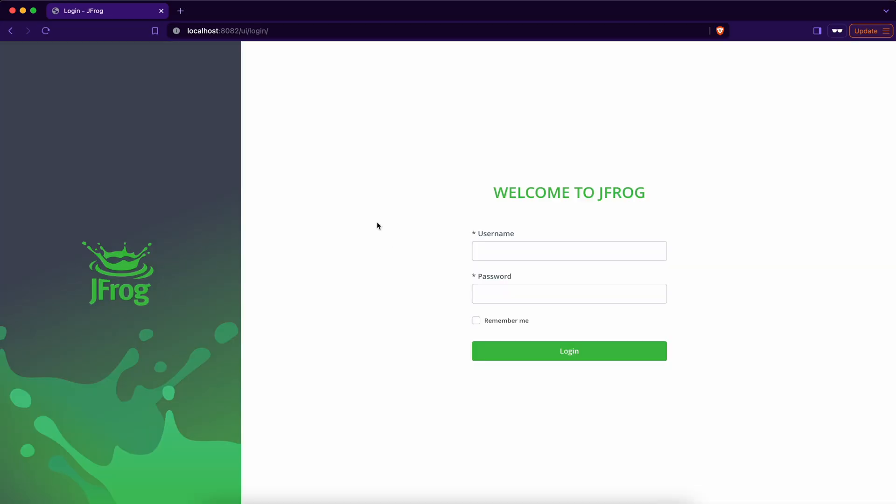
- Log in to Artifactory with the admin credentials
text(admin)
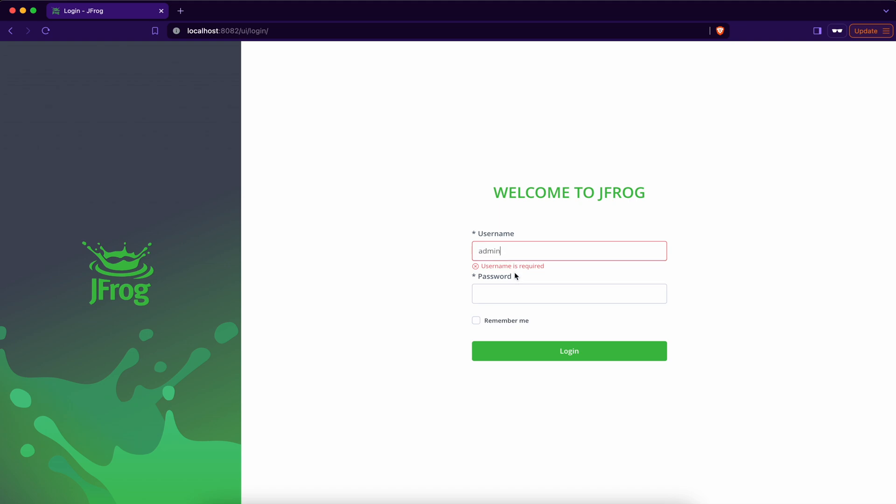
click(569, 294)
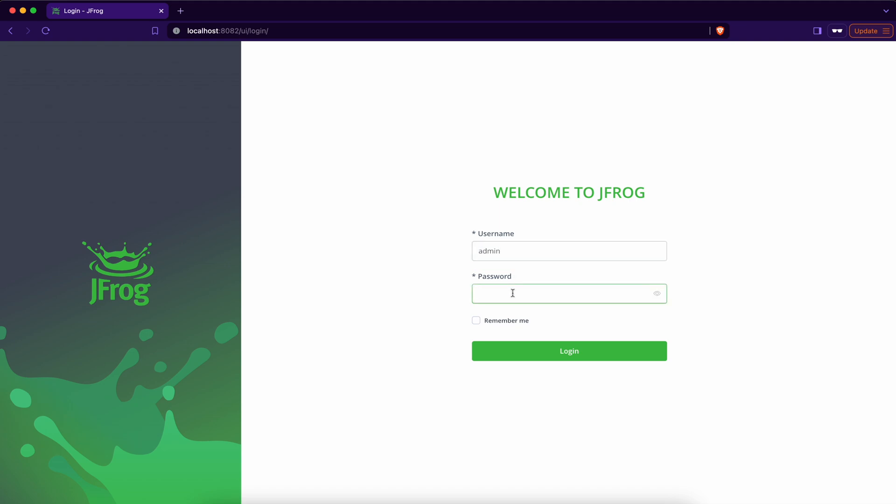
click(568, 351)
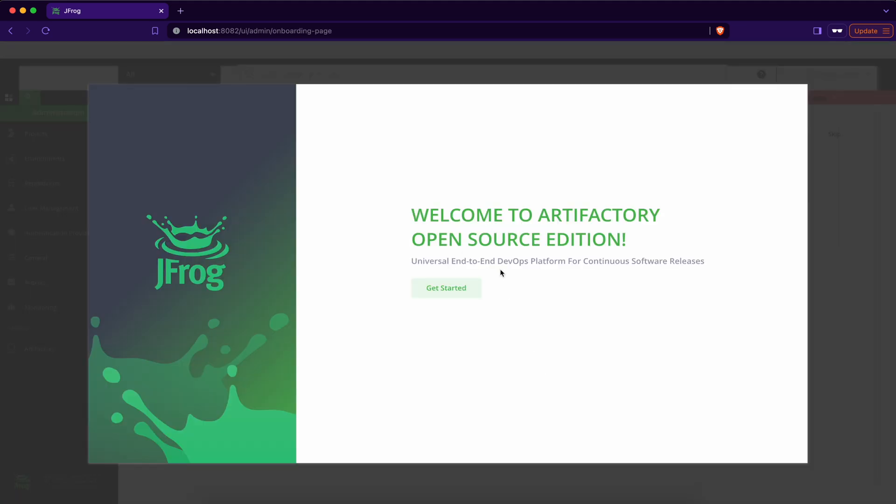
- Set a new admin password, skip the remaining onboarding steps and finish
click(446, 288)
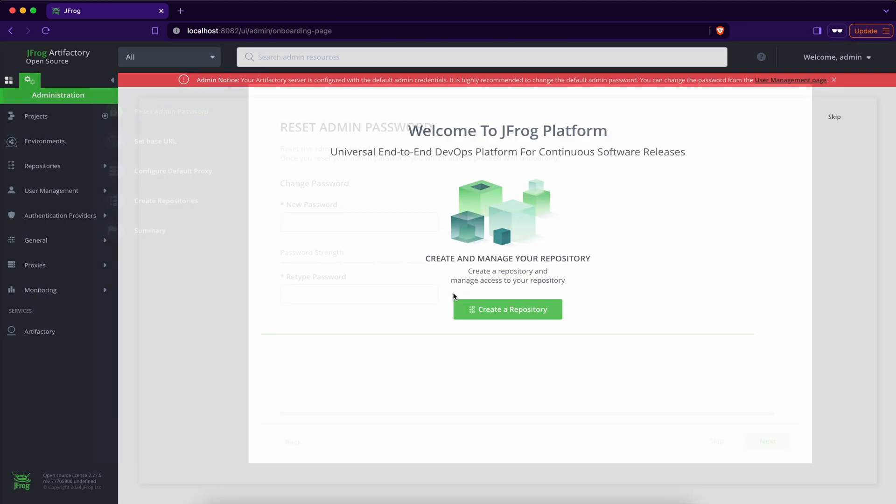
click(354, 222)
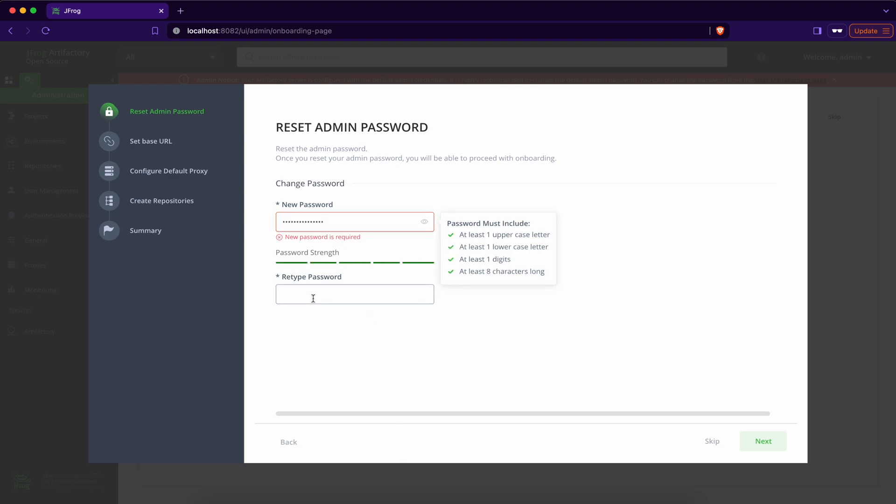
click(762, 440)
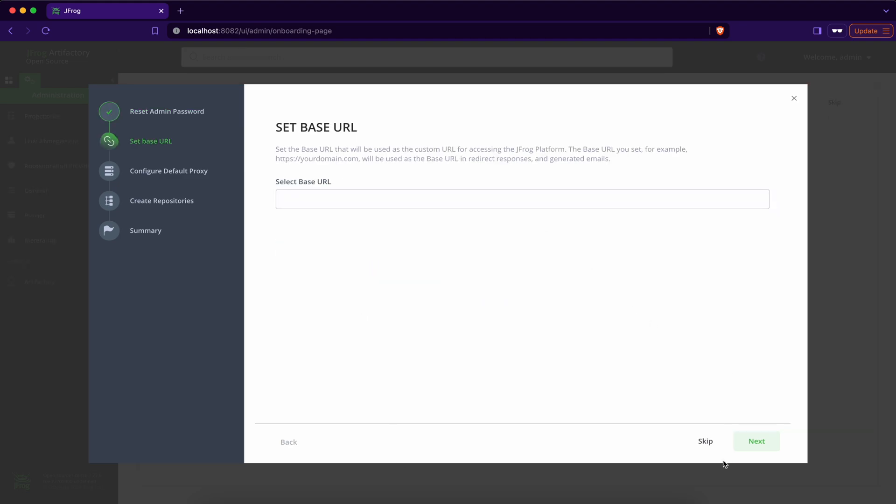
click(705, 440)
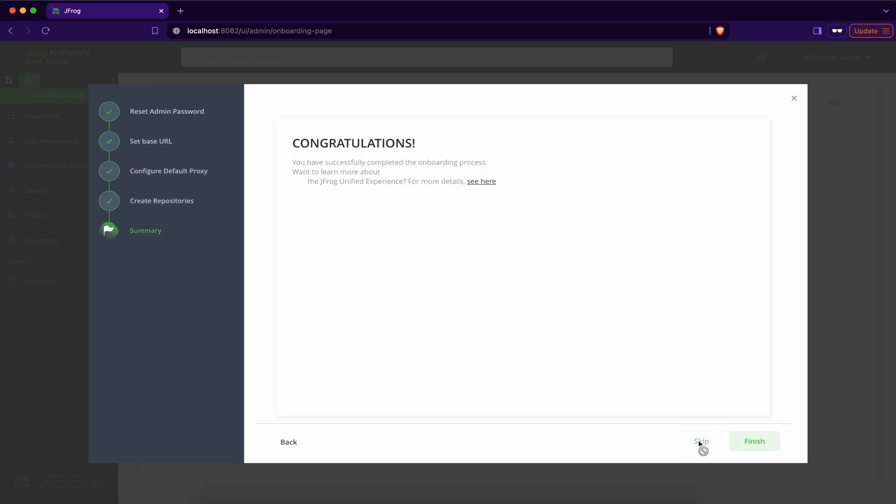
click(753, 440)
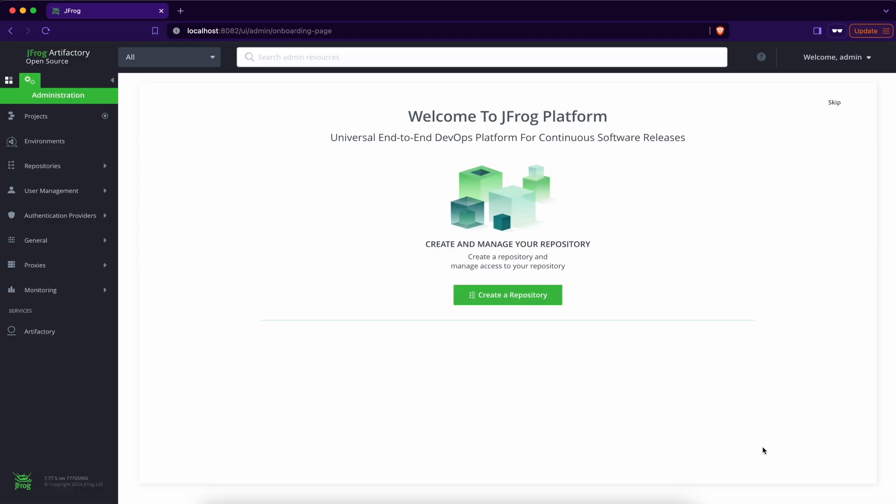
- Create project 'testing' with key testing and view its empty repositories list
click(36, 117)
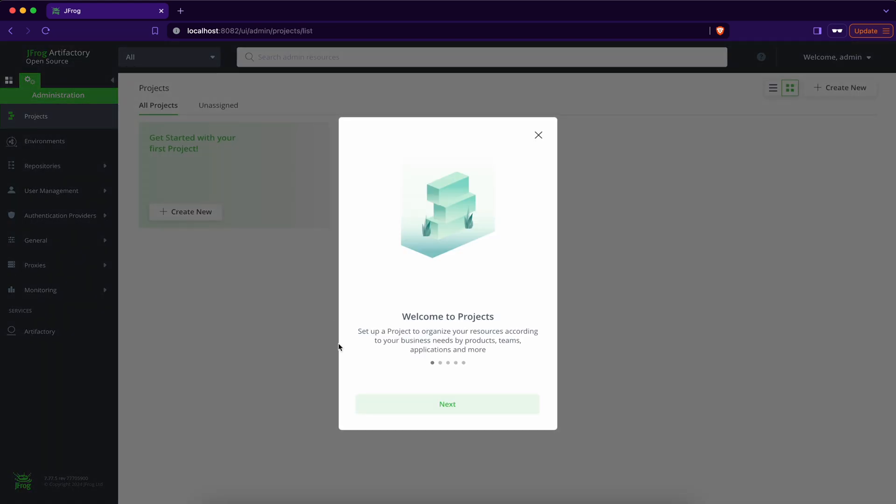
click(537, 135)
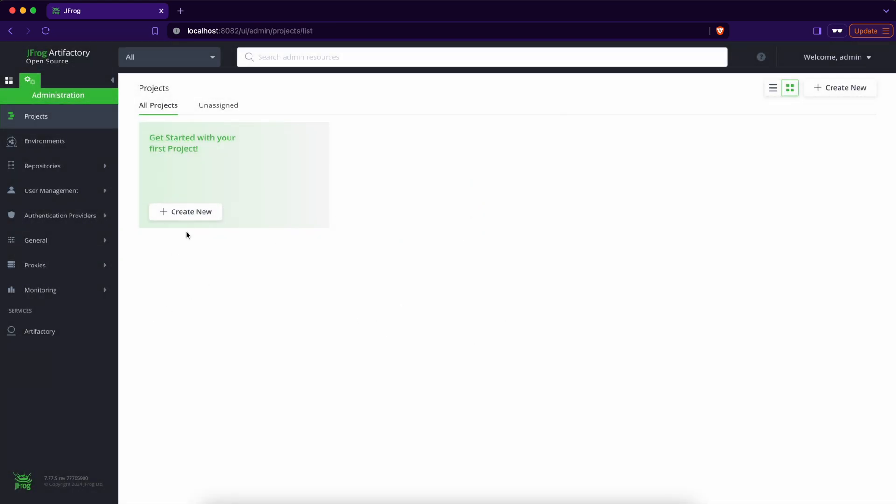
click(191, 212)
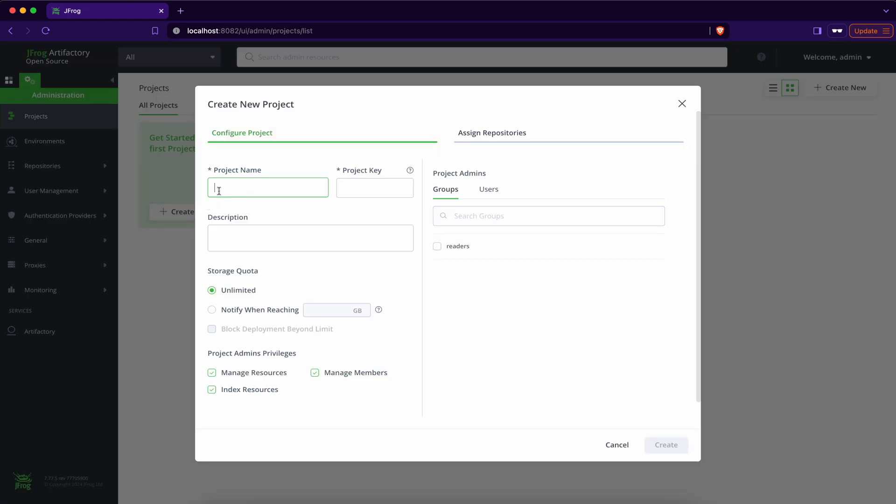
text(testin)
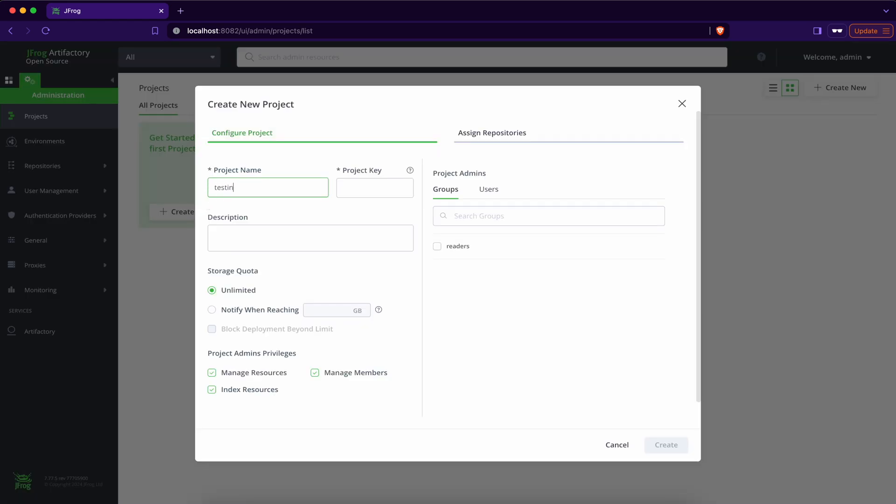
text(r)
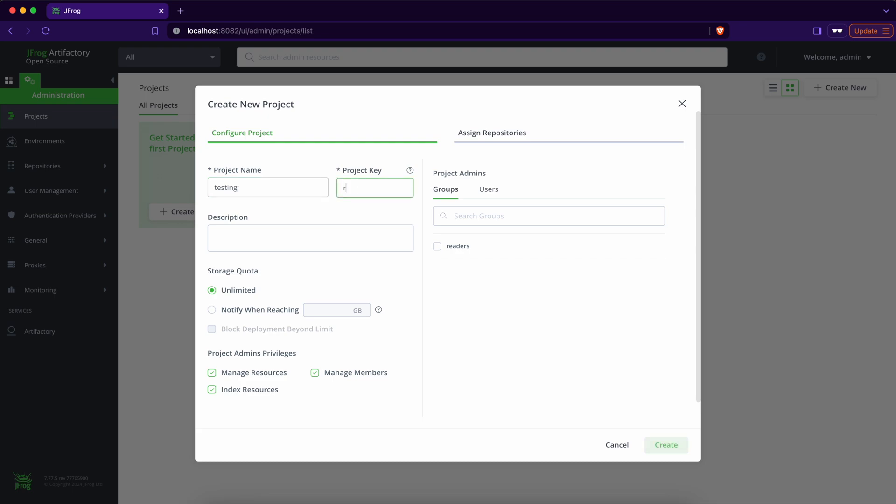
click(488, 189)
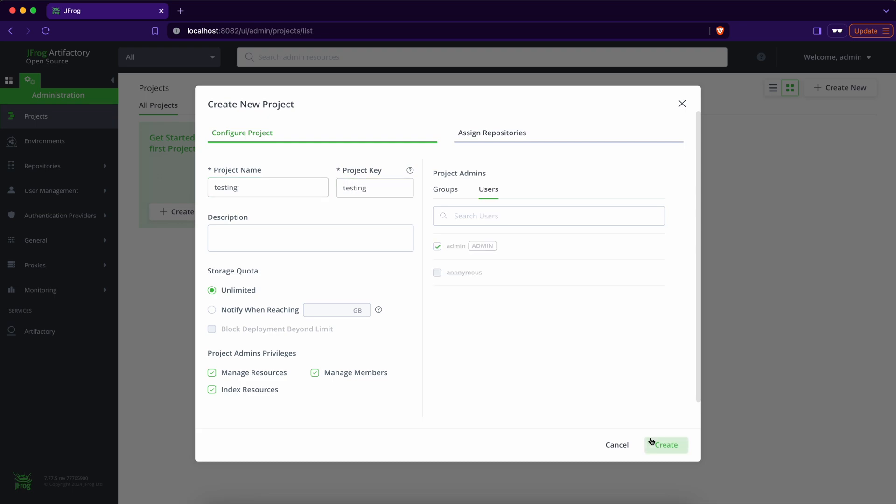
click(665, 445)
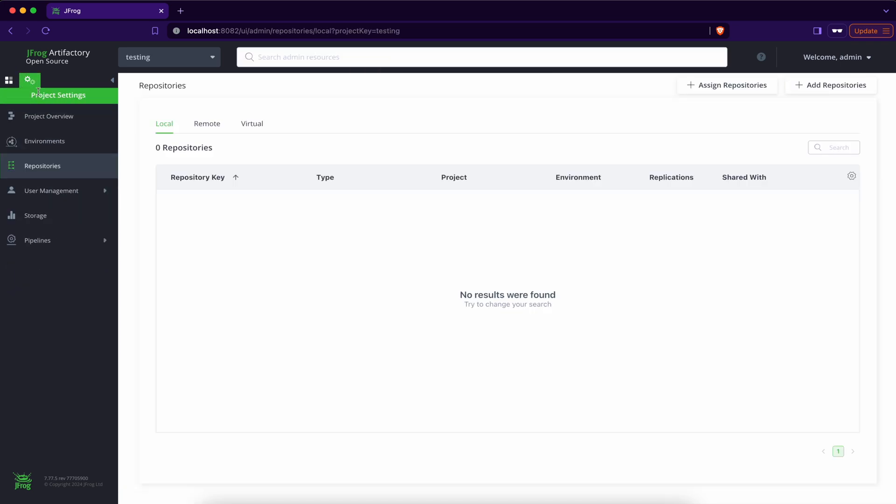
- Create local Maven repository 'first' (testing-first) in the testing project
click(836, 85)
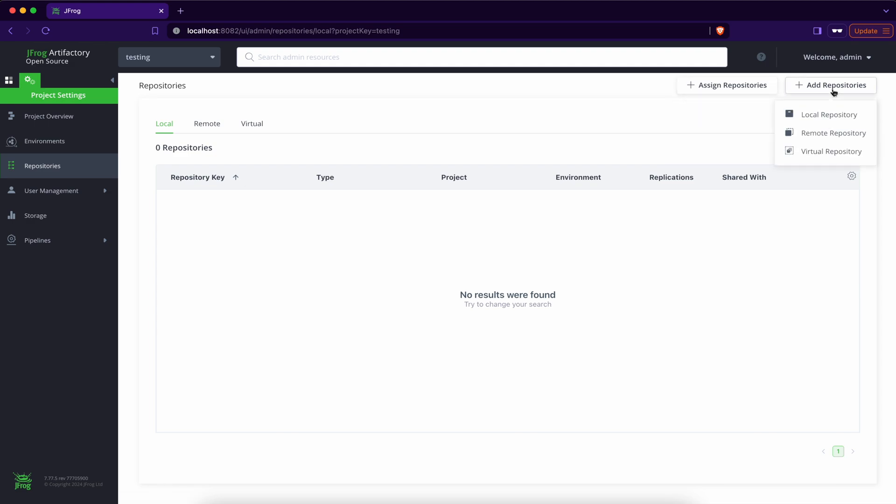
click(828, 114)
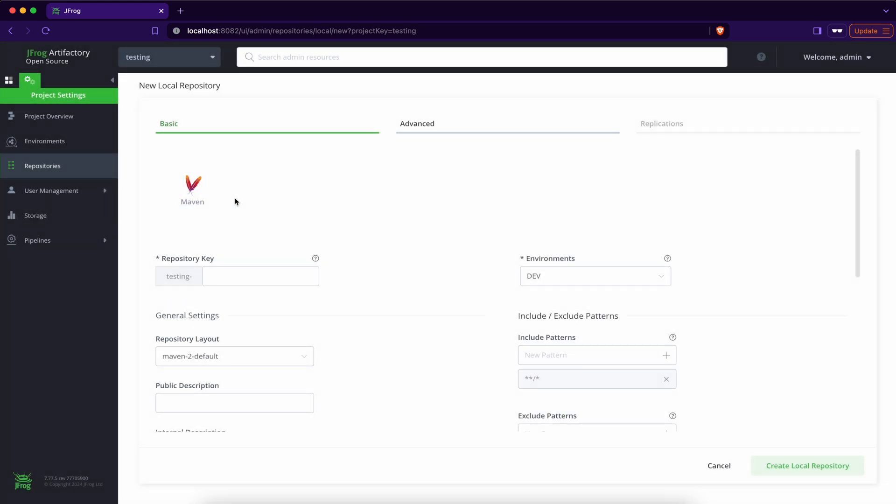
click(260, 276)
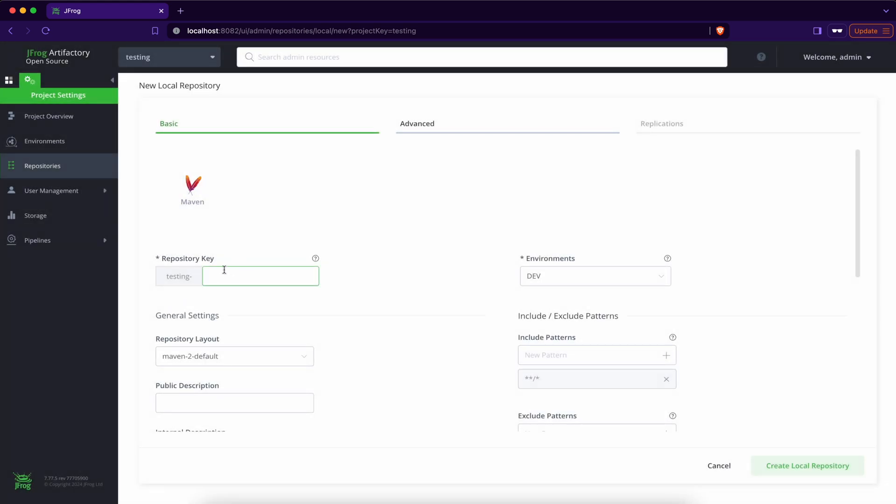
text(first)
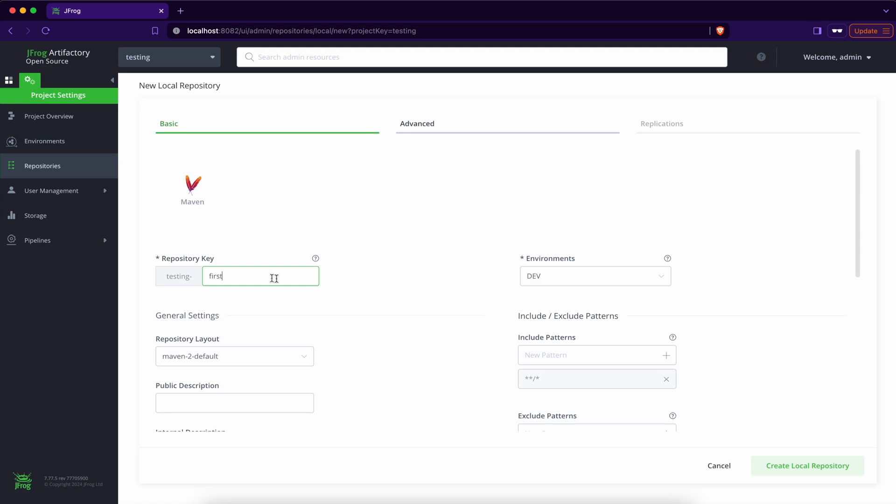
click(807, 465)
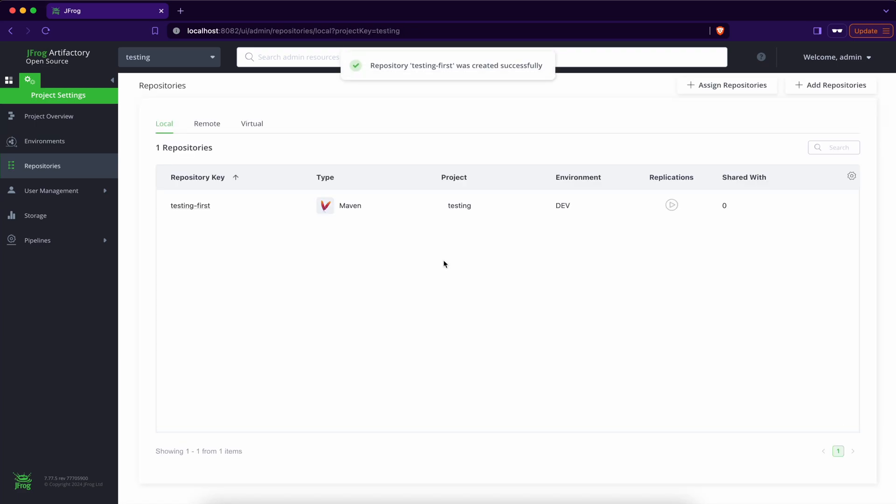
click(835, 57)
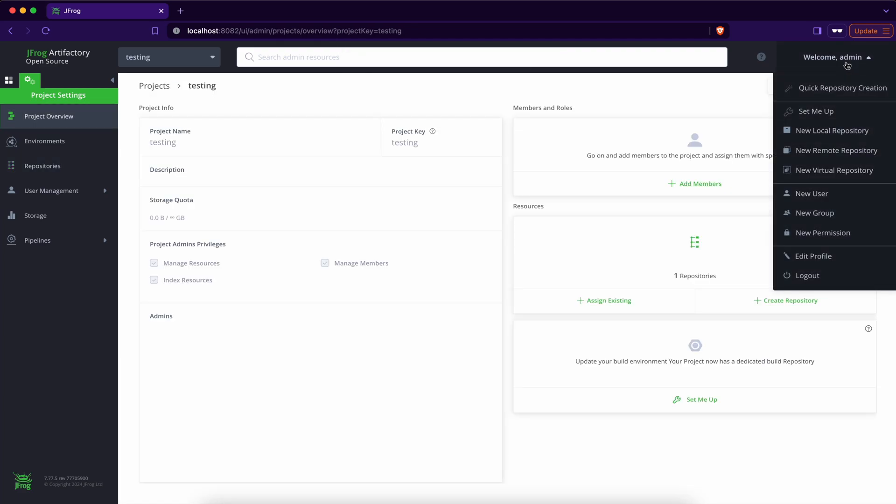
click(812, 193)
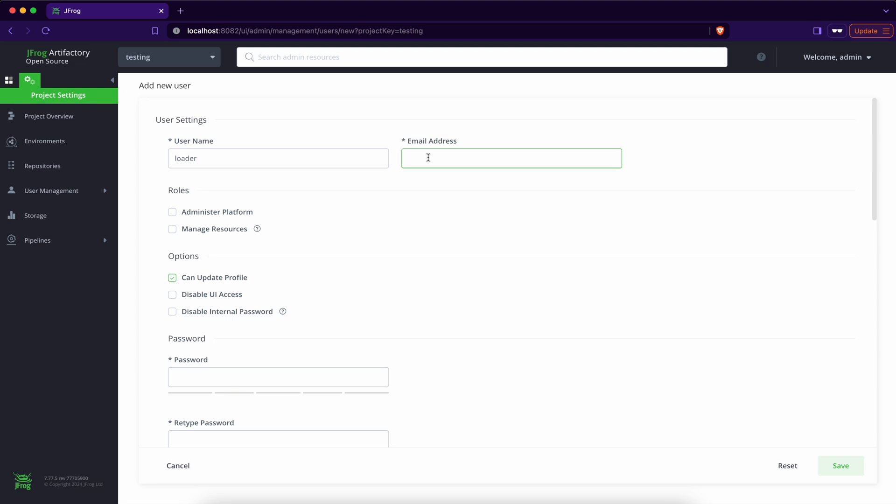
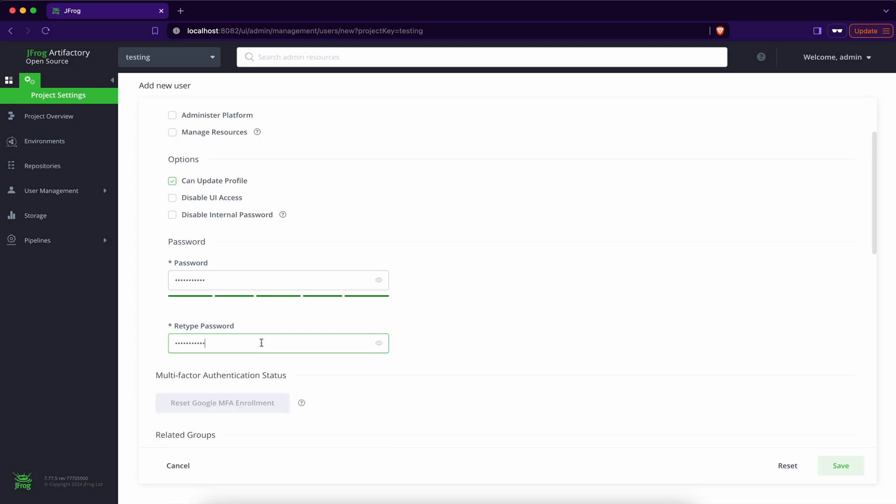
scroll(down, 3)
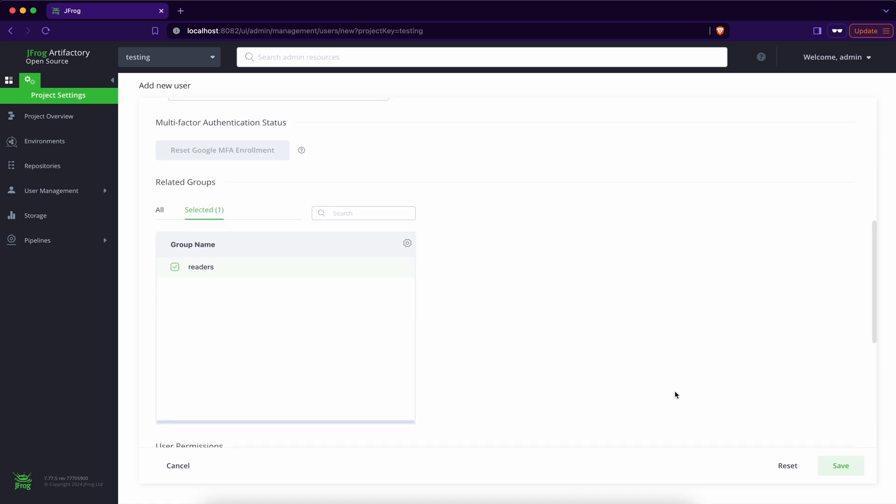
scroll(down, 3)
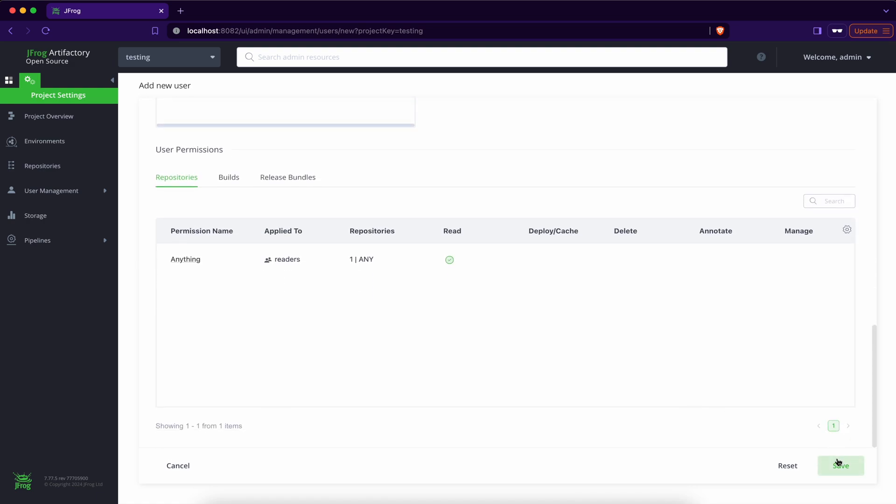
click(840, 465)
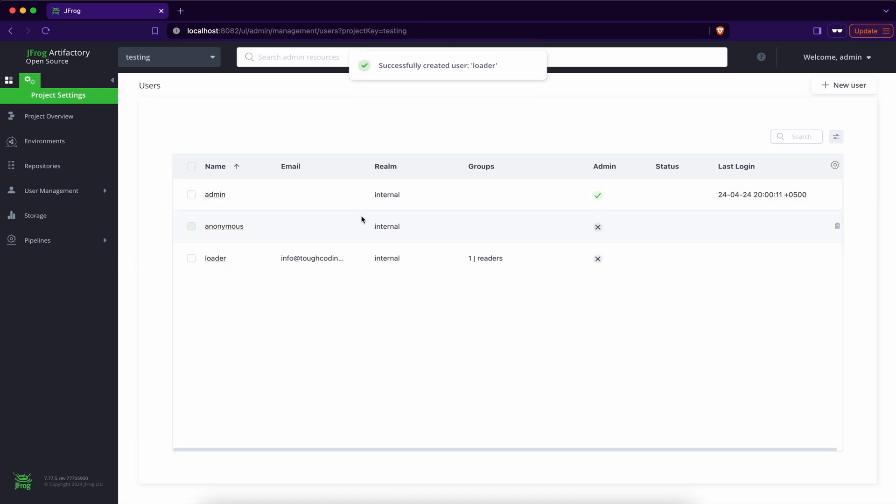
click(42, 166)
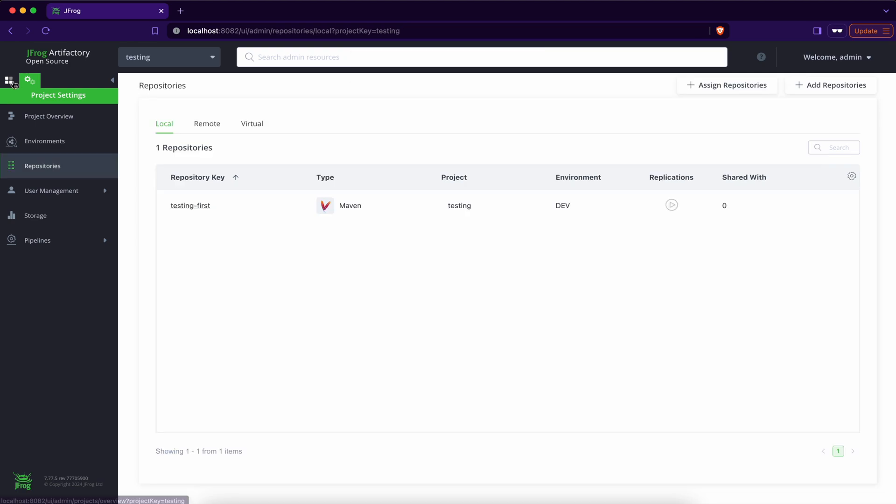
- Add user loader to the testing project with the Developer role
click(49, 116)
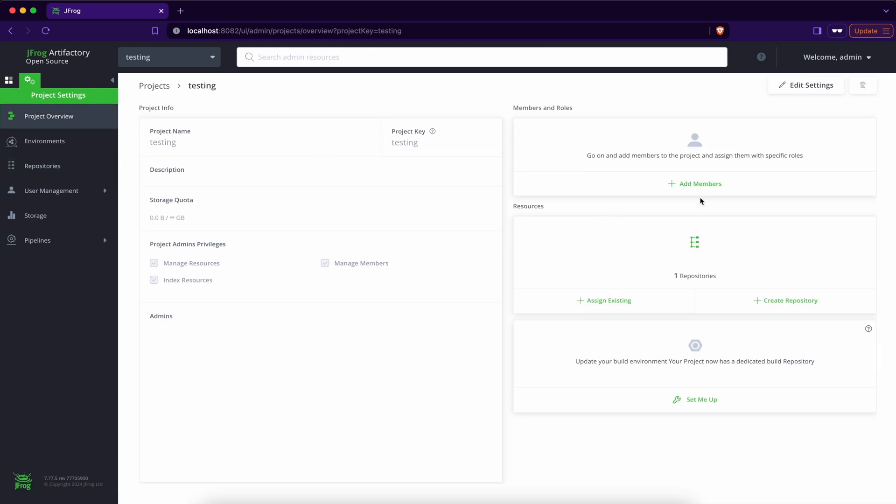
click(700, 183)
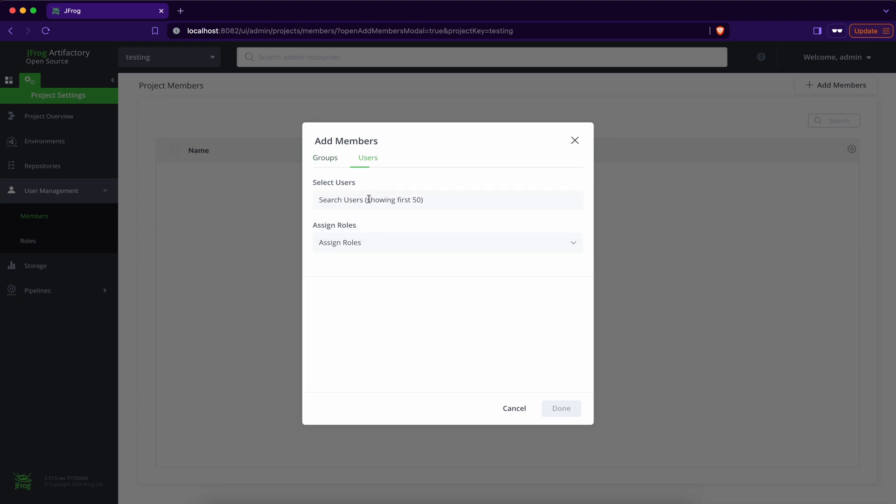
text(loader)
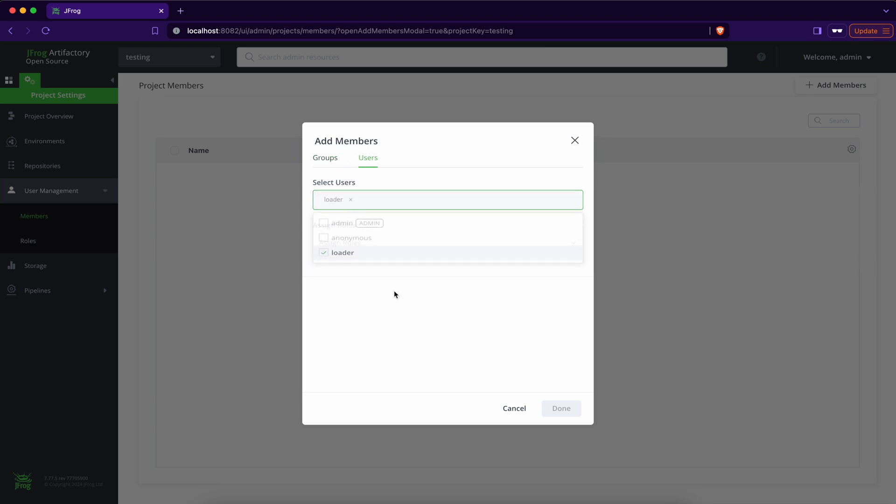
click(447, 242)
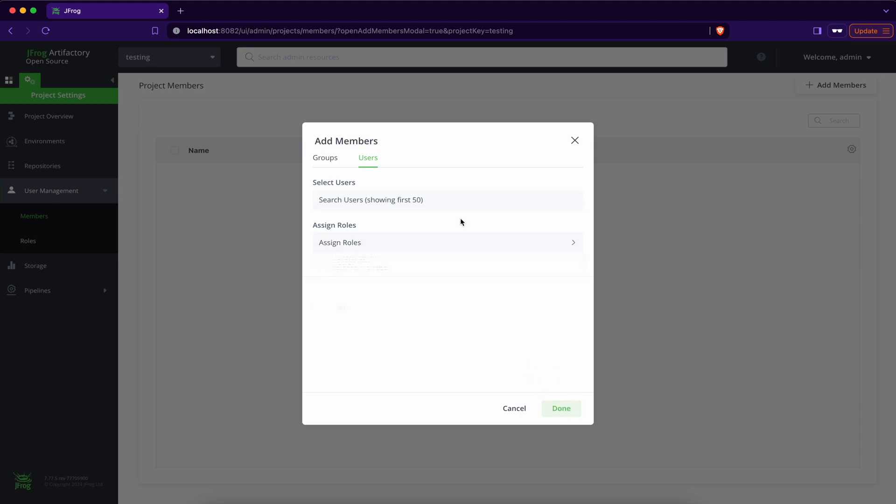
click(560, 408)
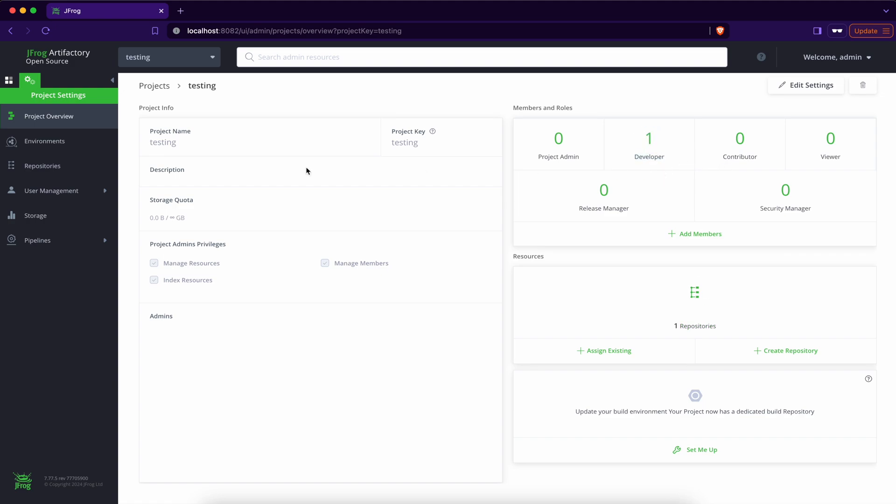
mouse_move(693, 179)
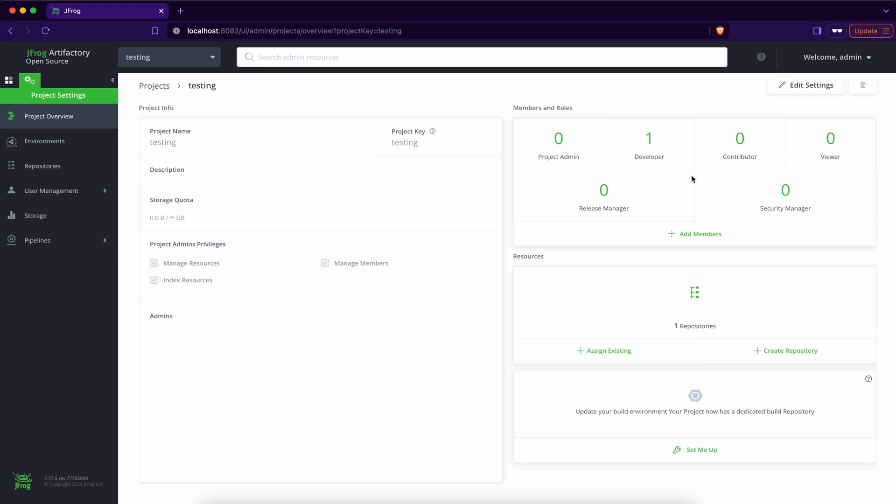
mouse_move(318, 112)
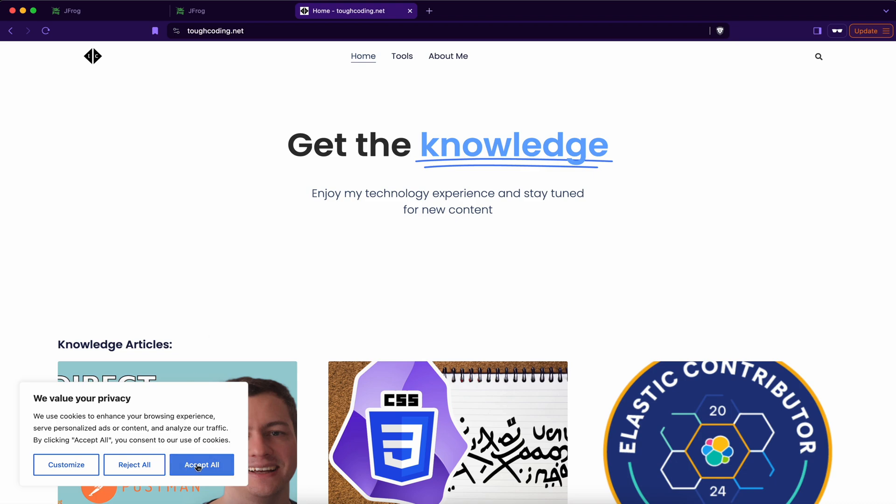
- Accept all cookies on toughcoding.net and scroll through the home page
click(201, 465)
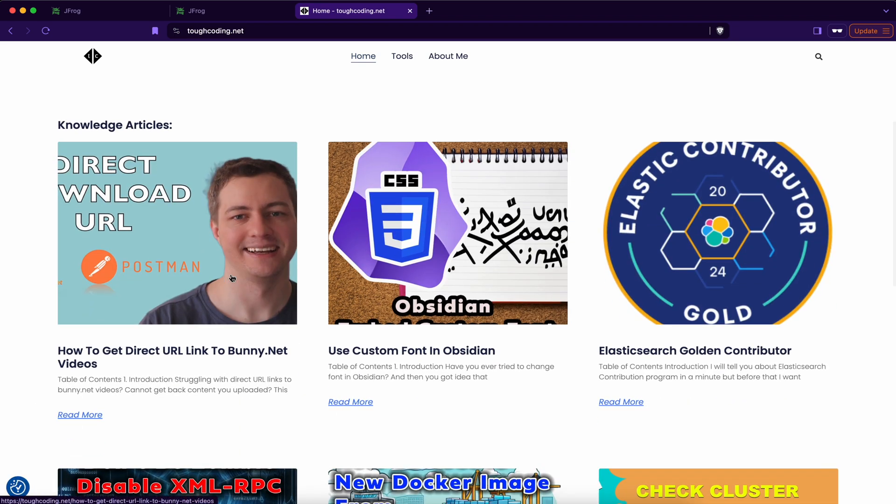
scroll(up, 3)
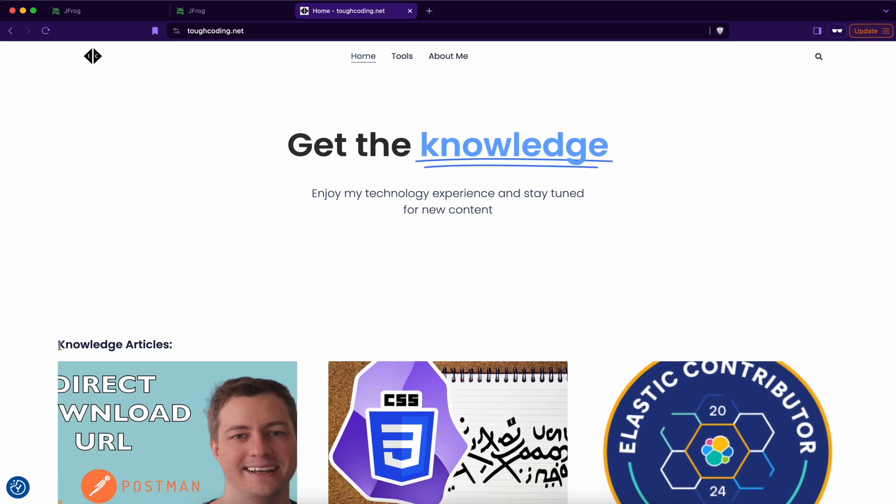
scroll(down, 3)
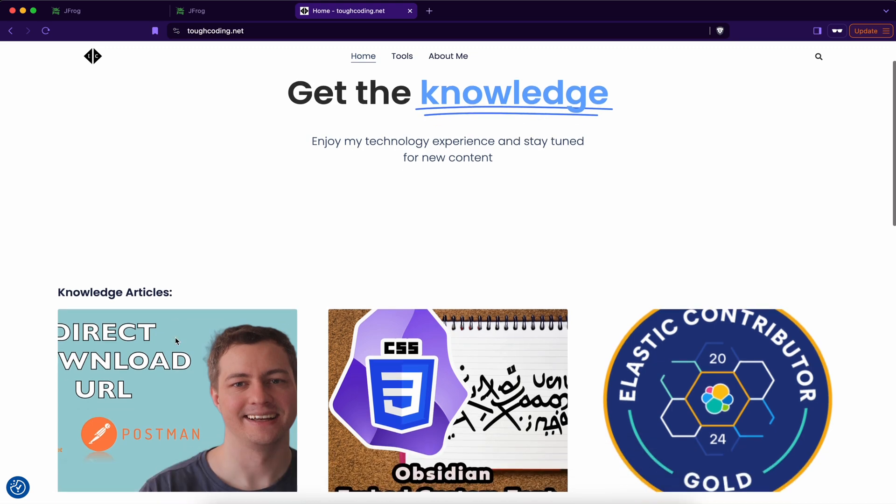